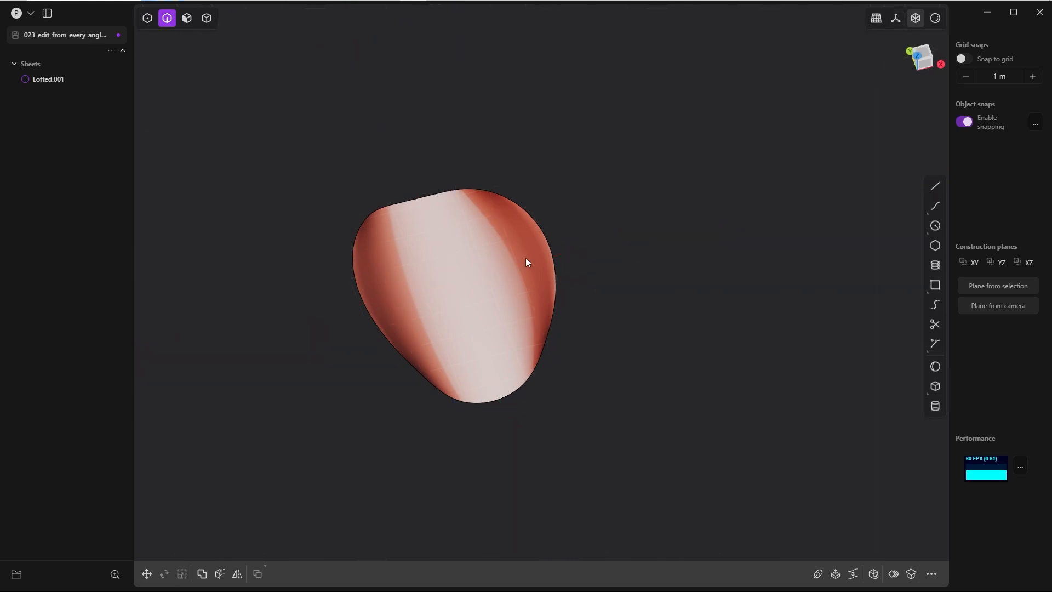
{"action": "mouse_move", "coordinate": [936, 18]}
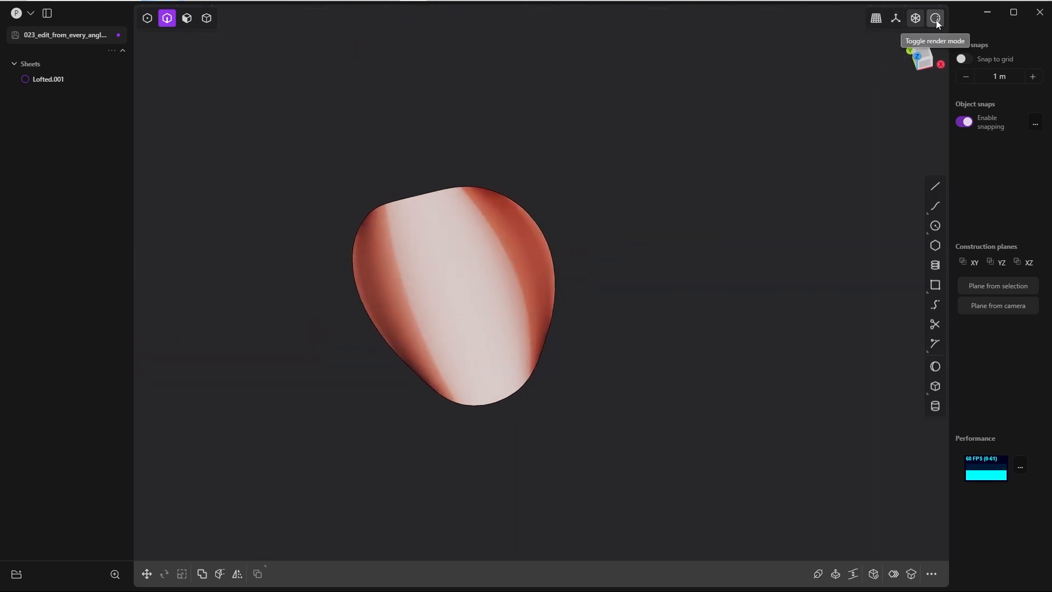
Change the viewport display so Lofted.001 shows over the ground grid and axes
{"action": "left_click", "coordinate": [935, 18]}
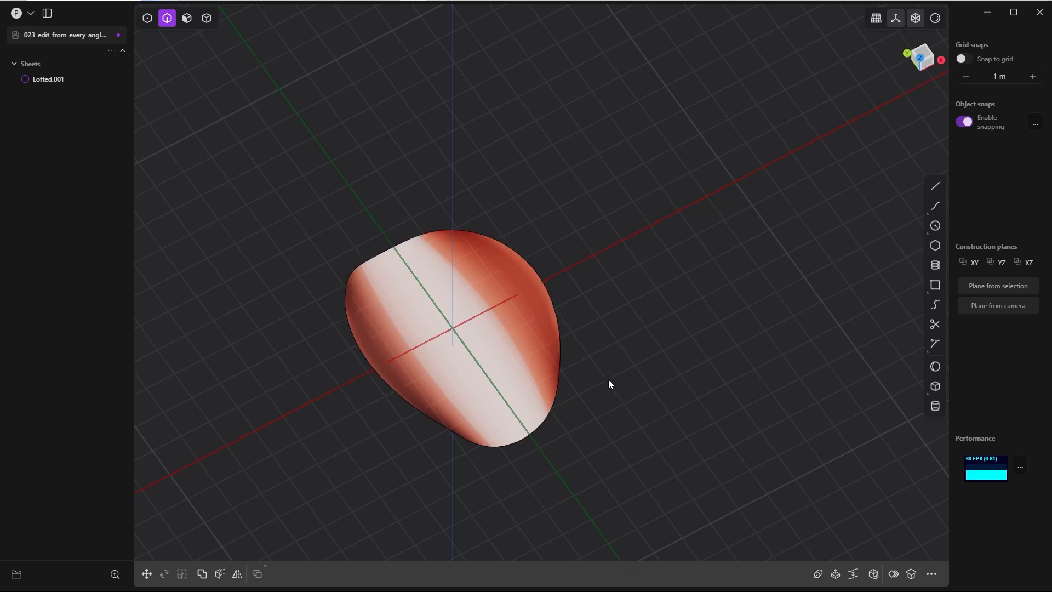
{"action": "mouse_move", "coordinate": [604, 413]}
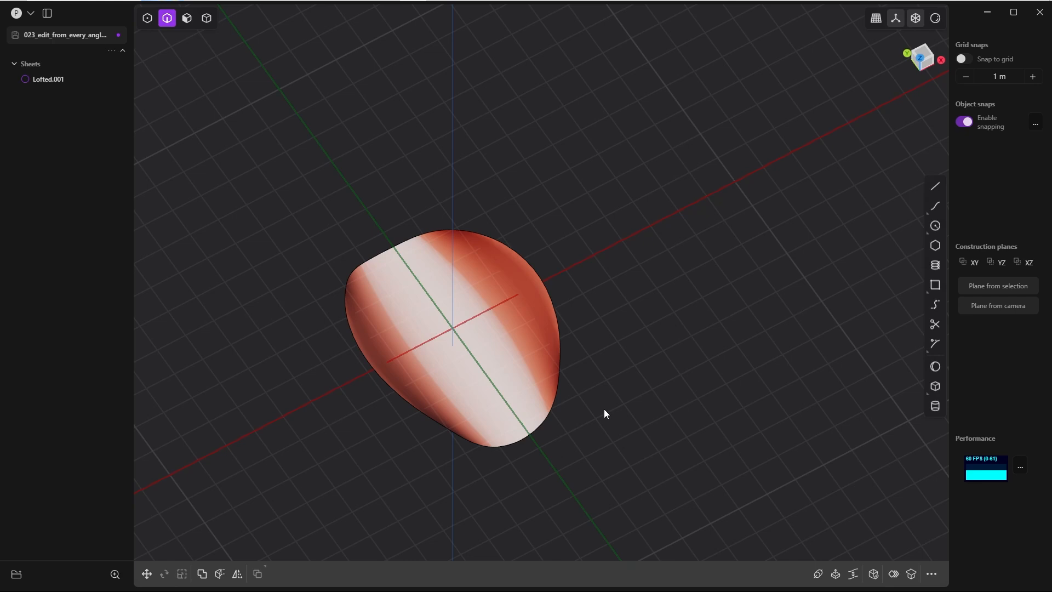
{"action": "mouse_move", "coordinate": [525, 411]}
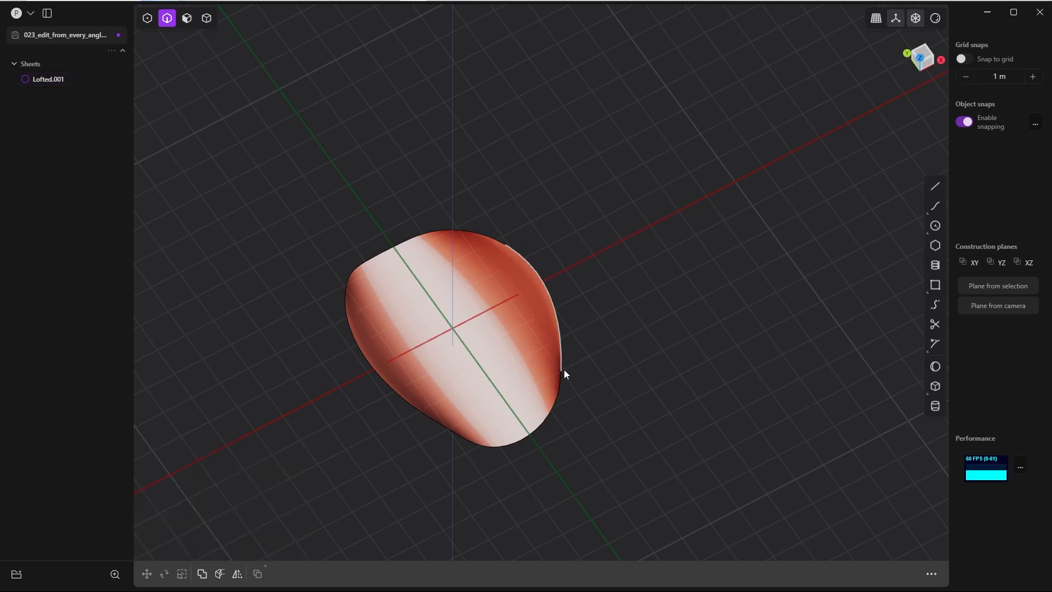
{"action": "mouse_move", "coordinate": [533, 433]}
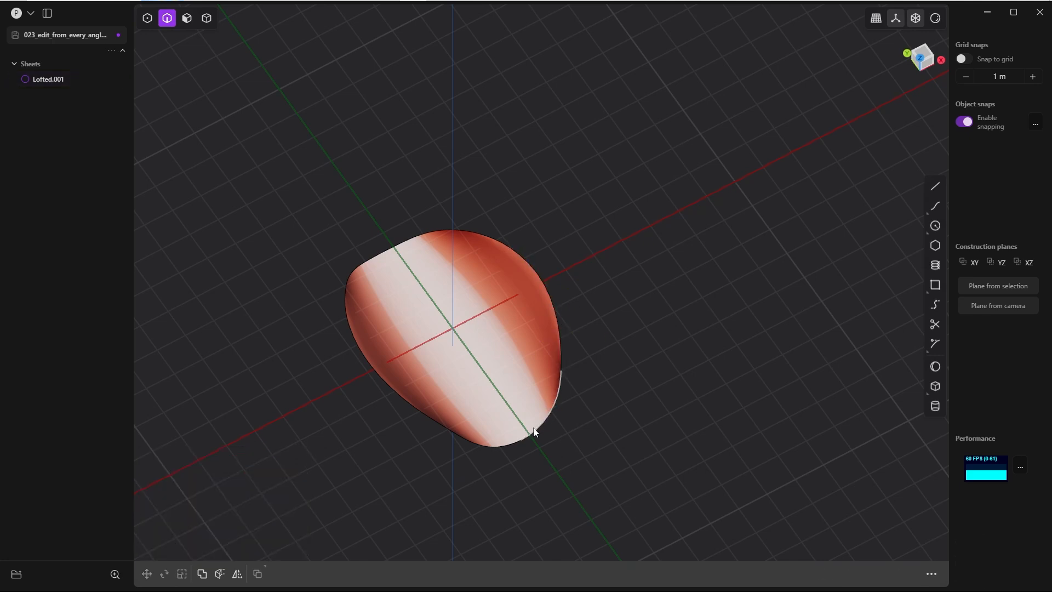
{"action": "mouse_move", "coordinate": [580, 326]}
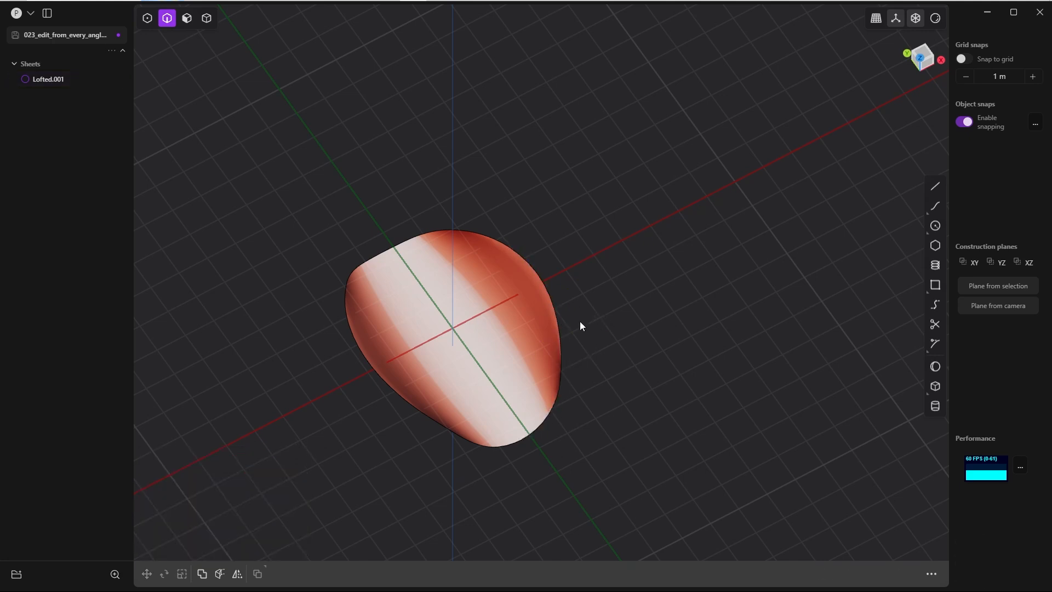
{"action": "mouse_move", "coordinate": [599, 283]}
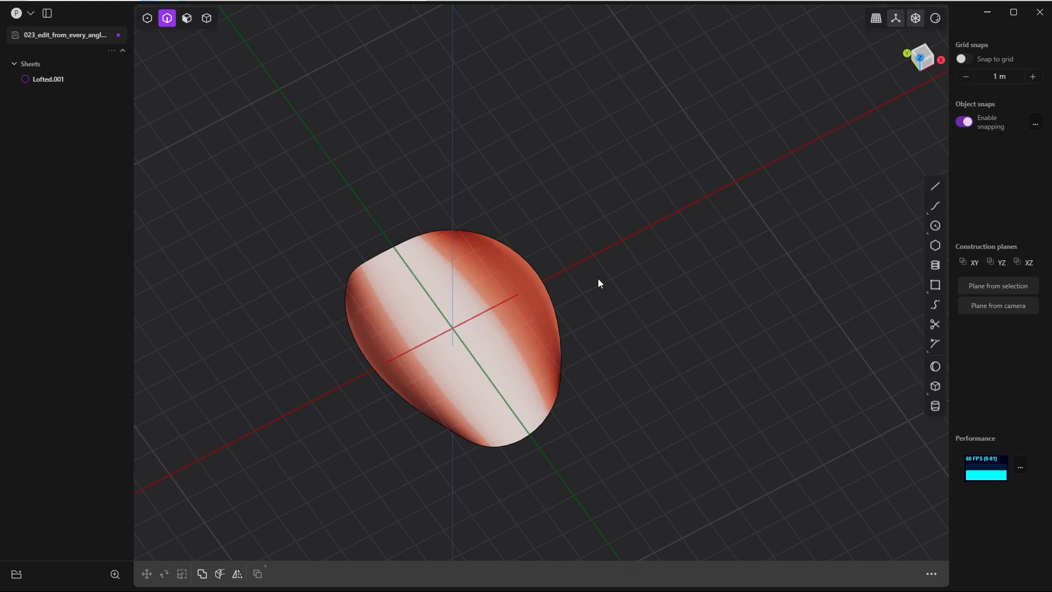
{"action": "mouse_move", "coordinate": [584, 300]}
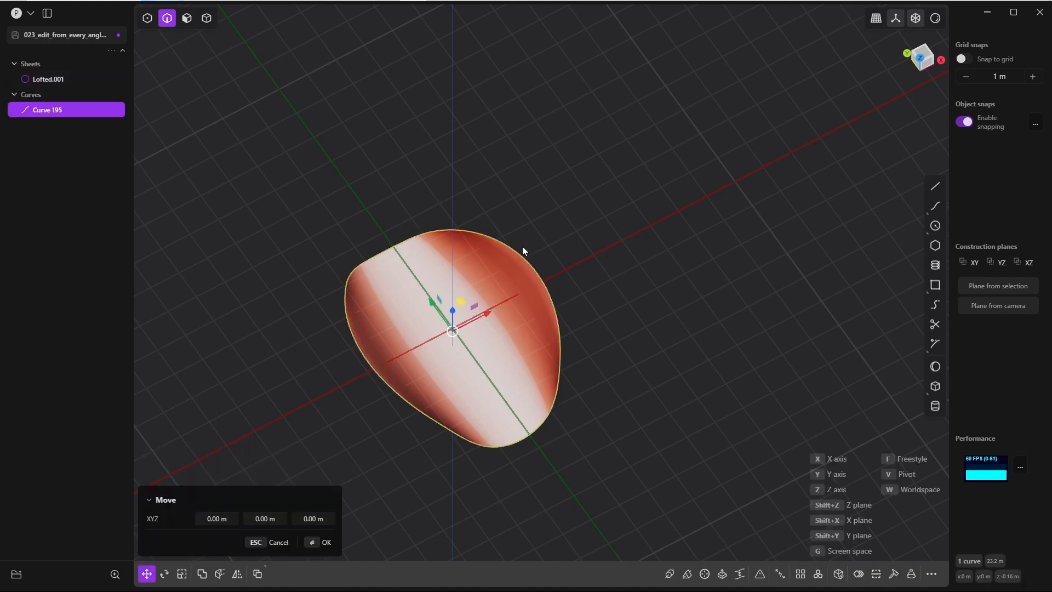
Hide Lofted.001 in the outliner, leaving only the extracted outline Curve 195 visible
{"action": "left_click", "coordinate": [98, 78]}
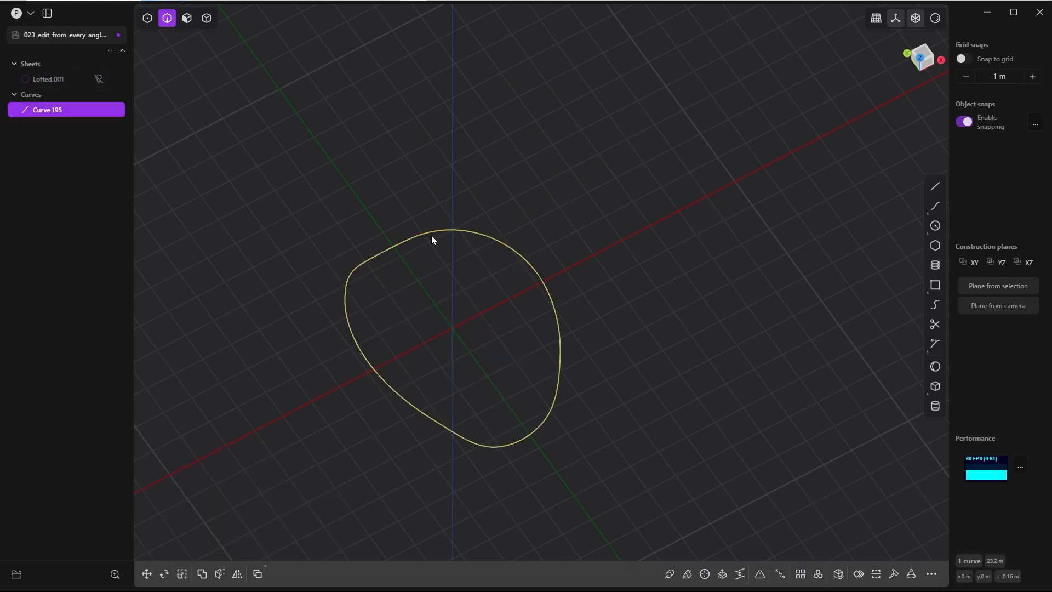
{"action": "mouse_move", "coordinate": [401, 207]}
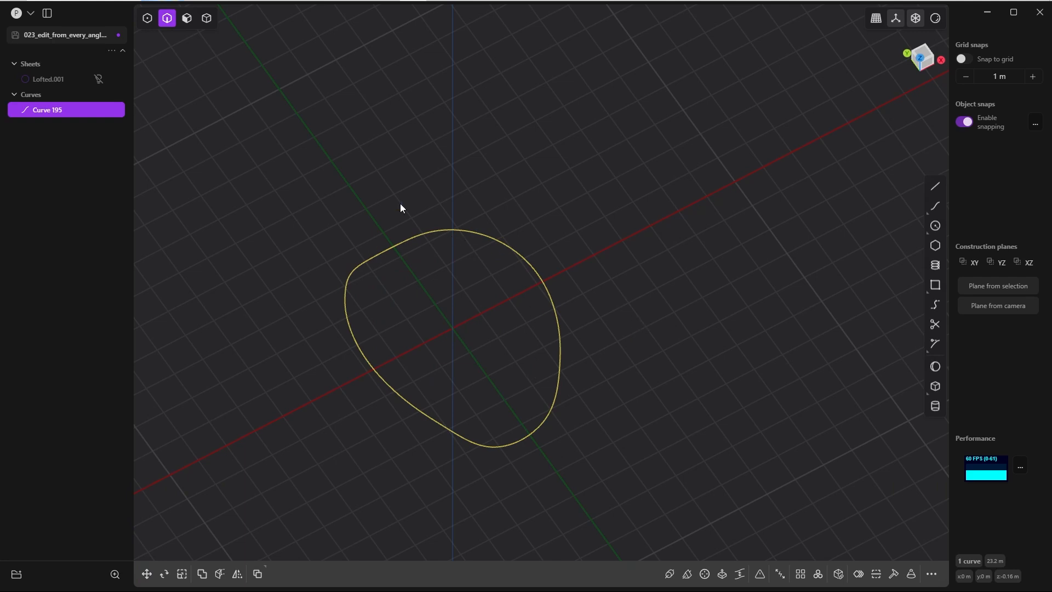
{"action": "mouse_move", "coordinate": [234, 173]}
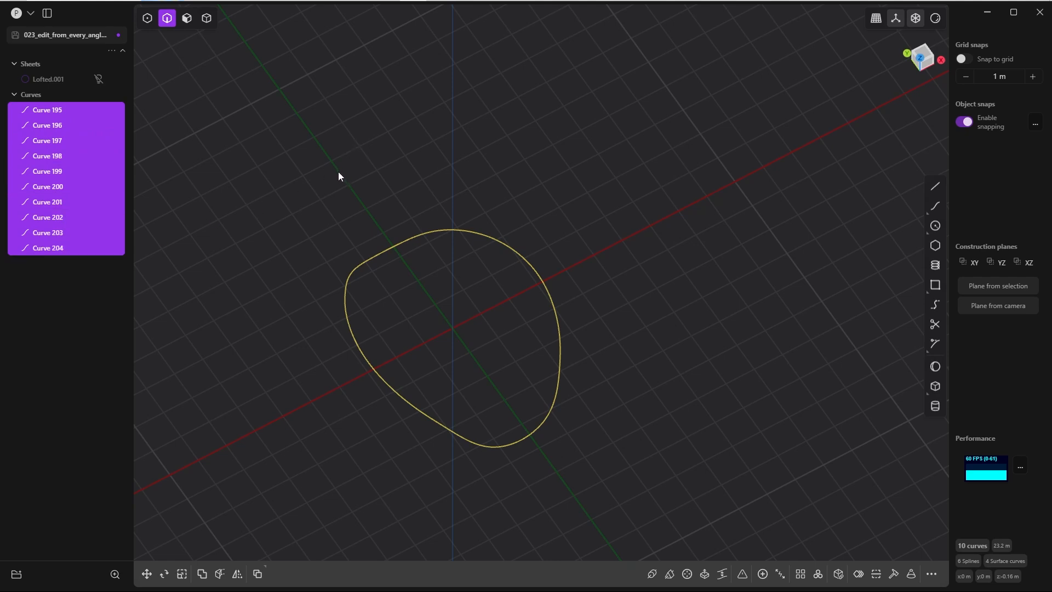
{"action": "left_click", "coordinate": [48, 109]}
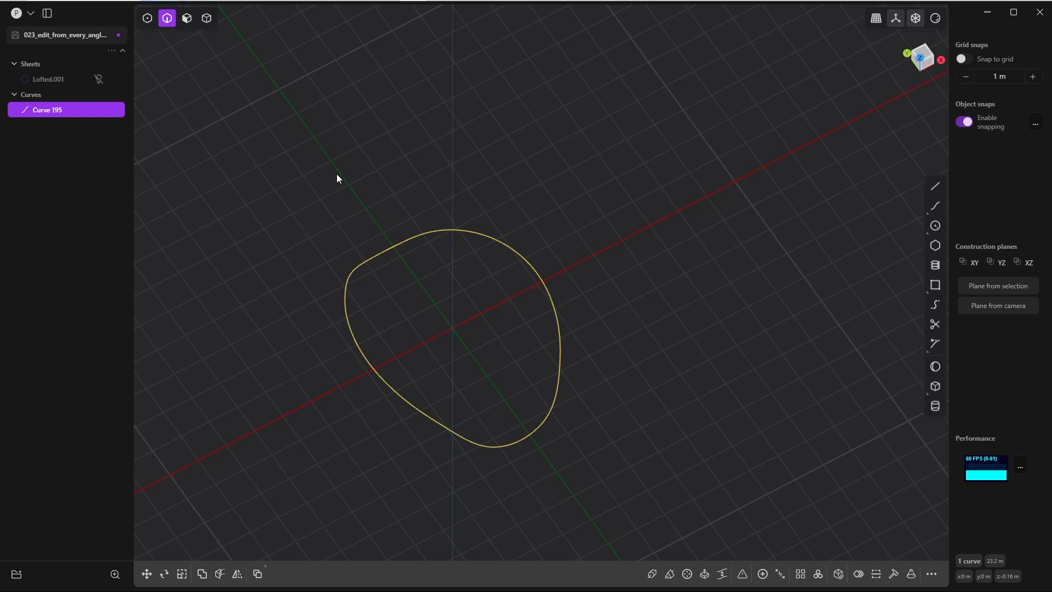
Rebuild Curve 195 by # Points with 200 points into a 203-span spline
{"action": "type", "text": "rebu"}
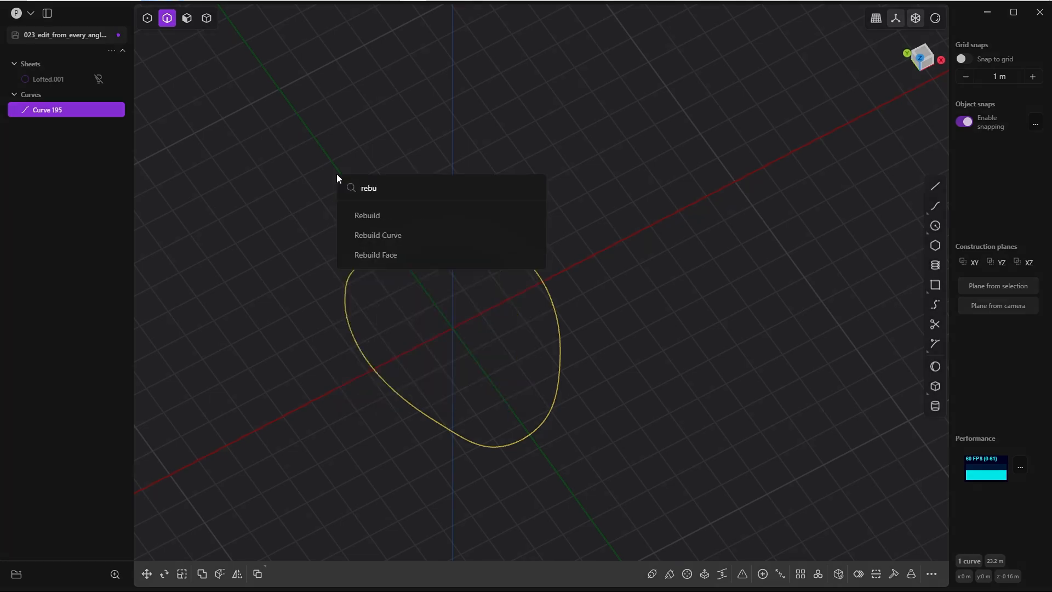
{"action": "left_click", "coordinate": [377, 235]}
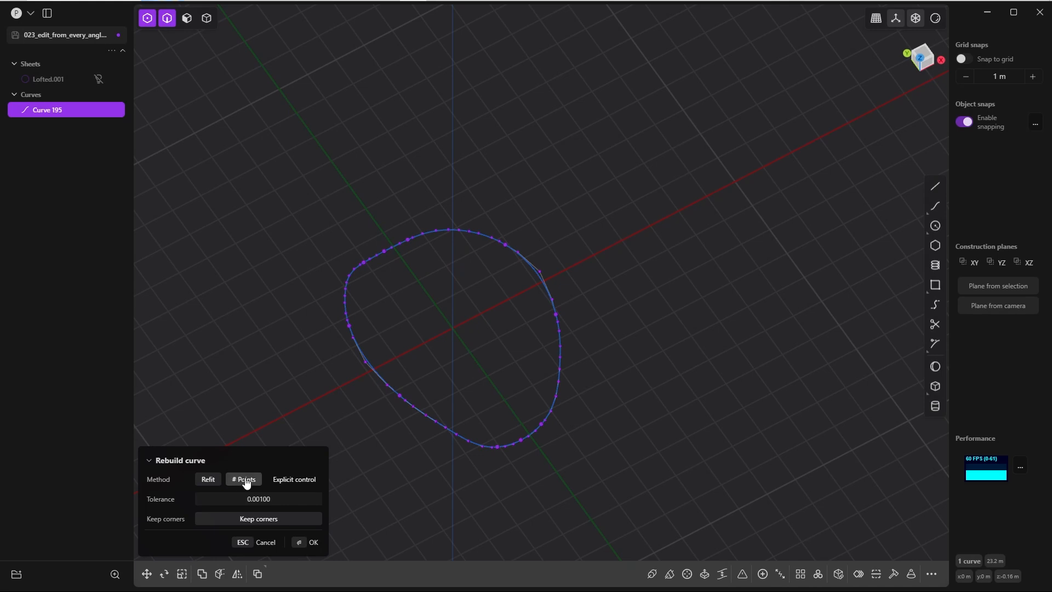
{"action": "left_click", "coordinate": [243, 479]}
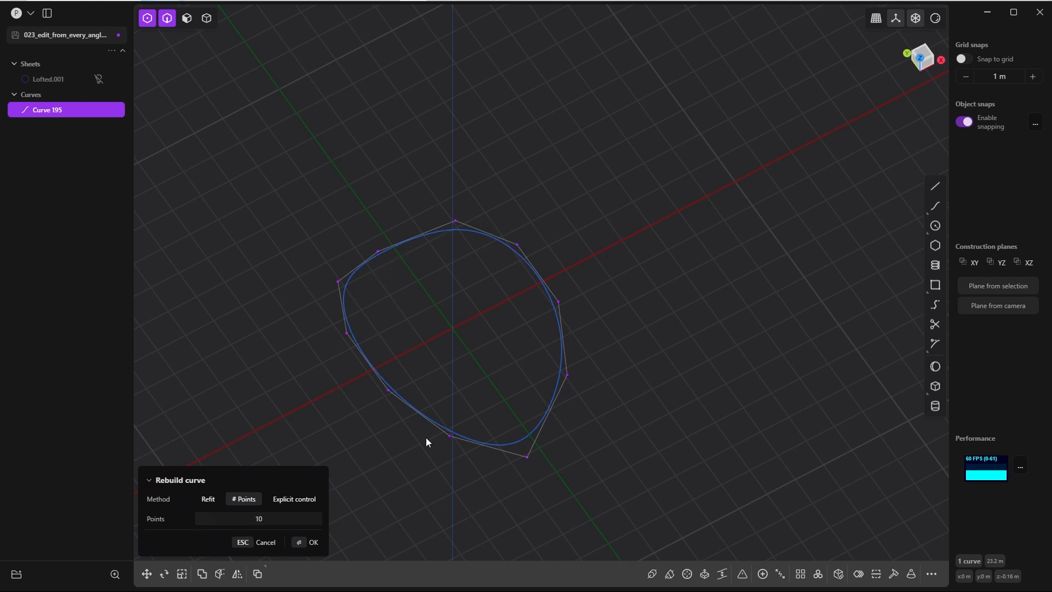
{"action": "mouse_move", "coordinate": [416, 412]}
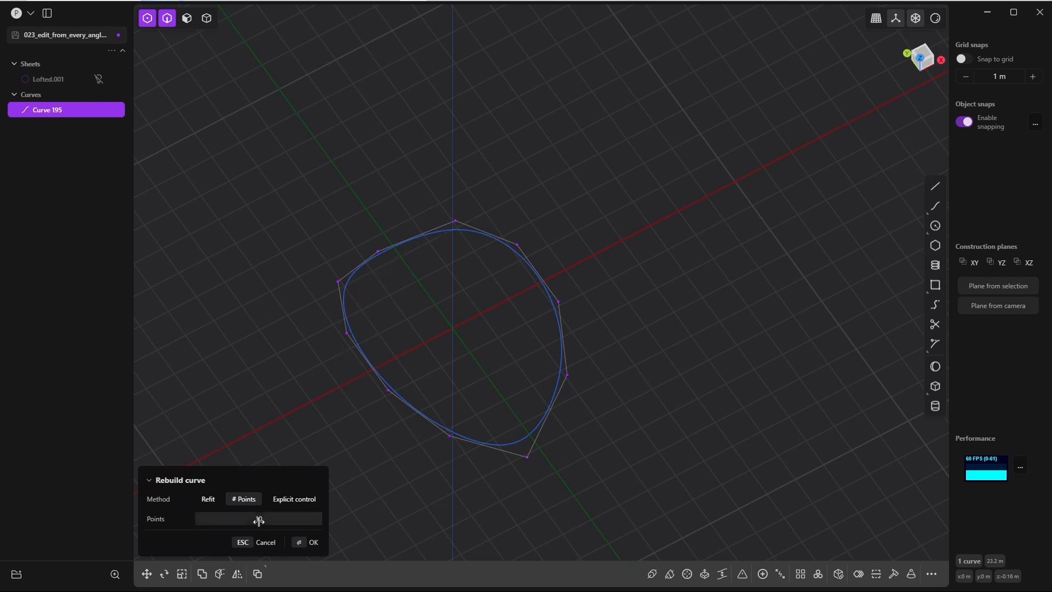
{"action": "left_click", "coordinate": [258, 518]}
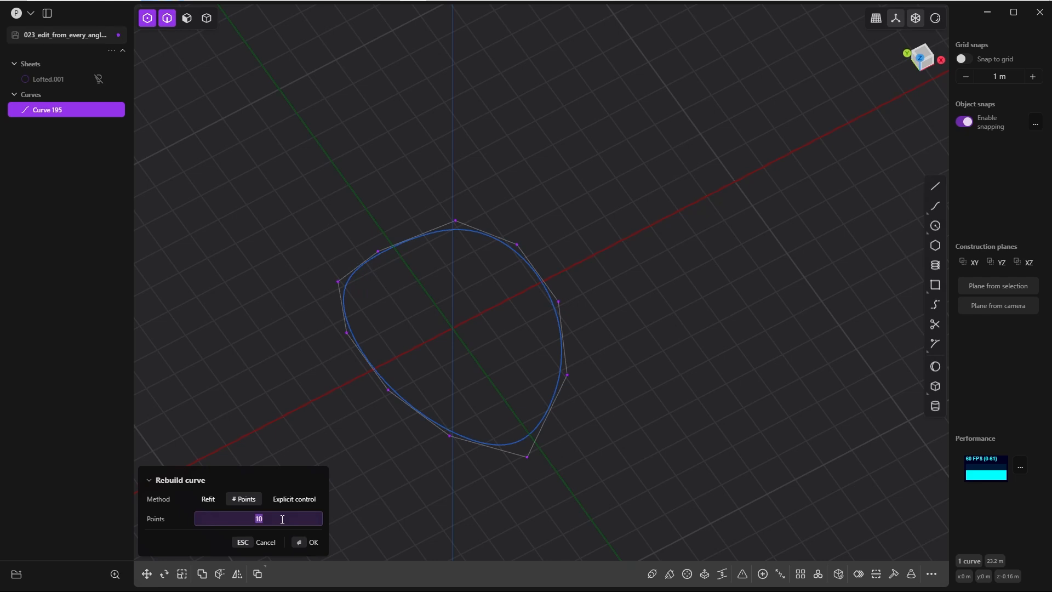
{"action": "type", "text": "200"}
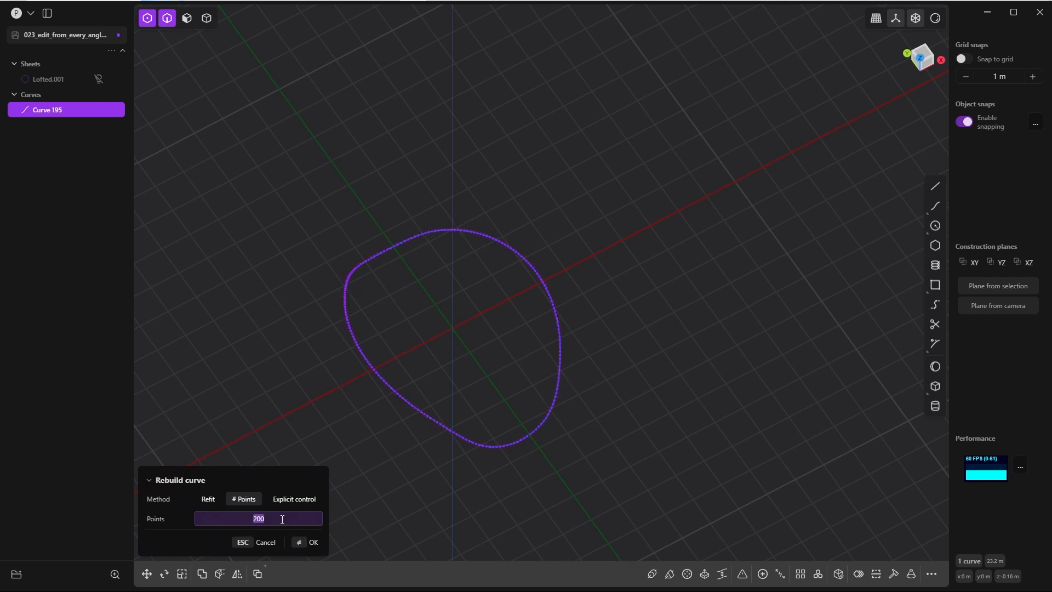
{"action": "left_click", "coordinate": [308, 542]}
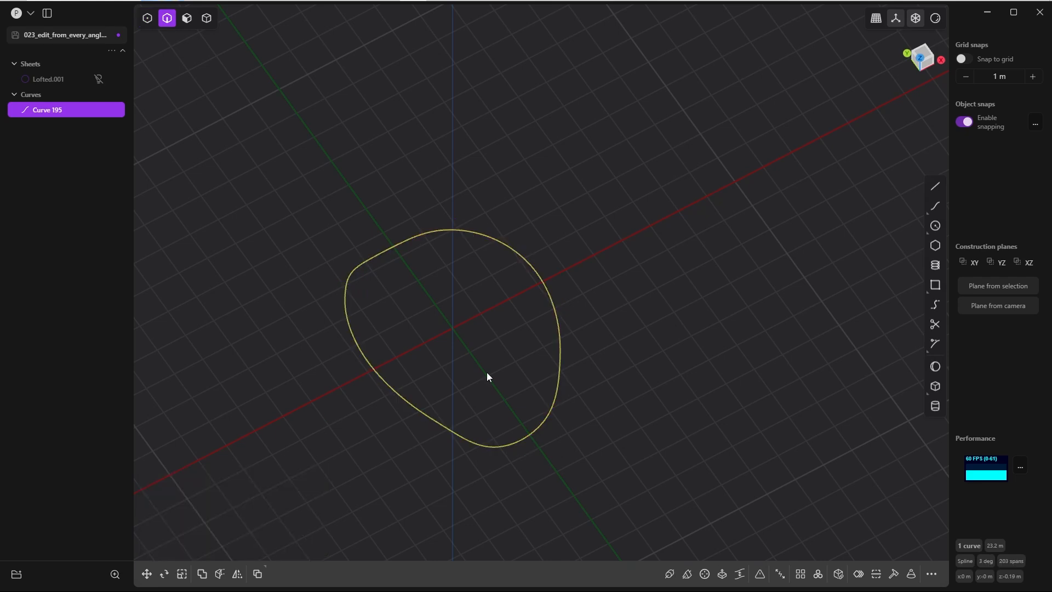
{"action": "mouse_move", "coordinate": [47, 110]}
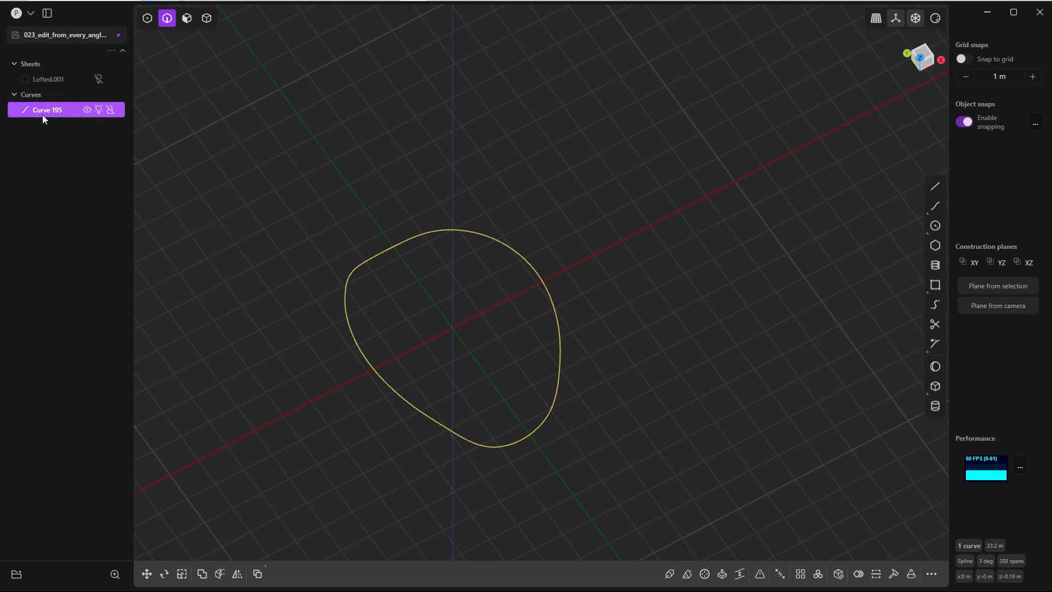
{"action": "left_click", "coordinate": [588, 200]}
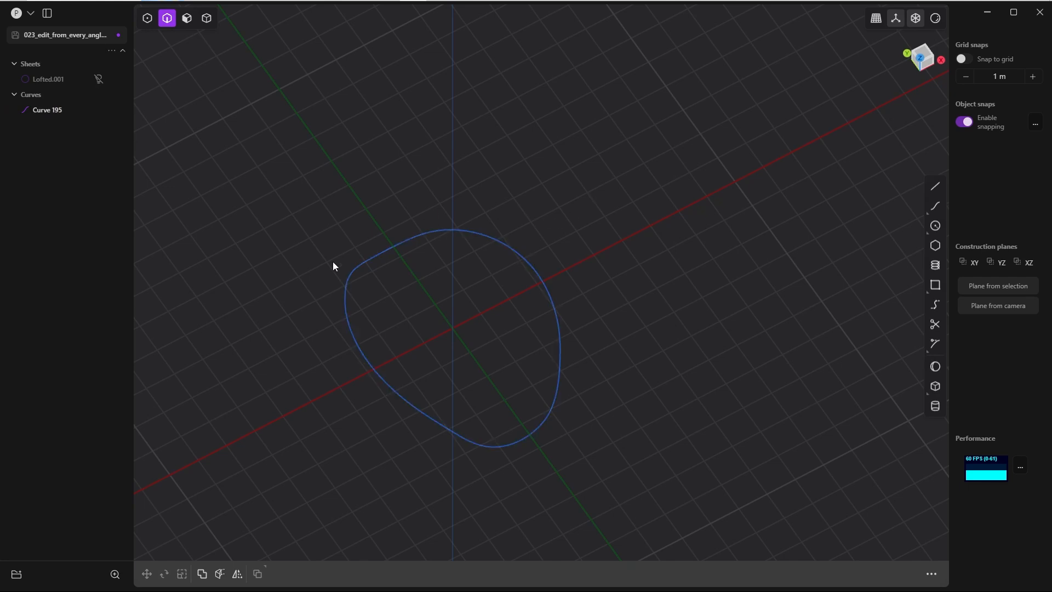
{"action": "mouse_move", "coordinate": [204, 132]}
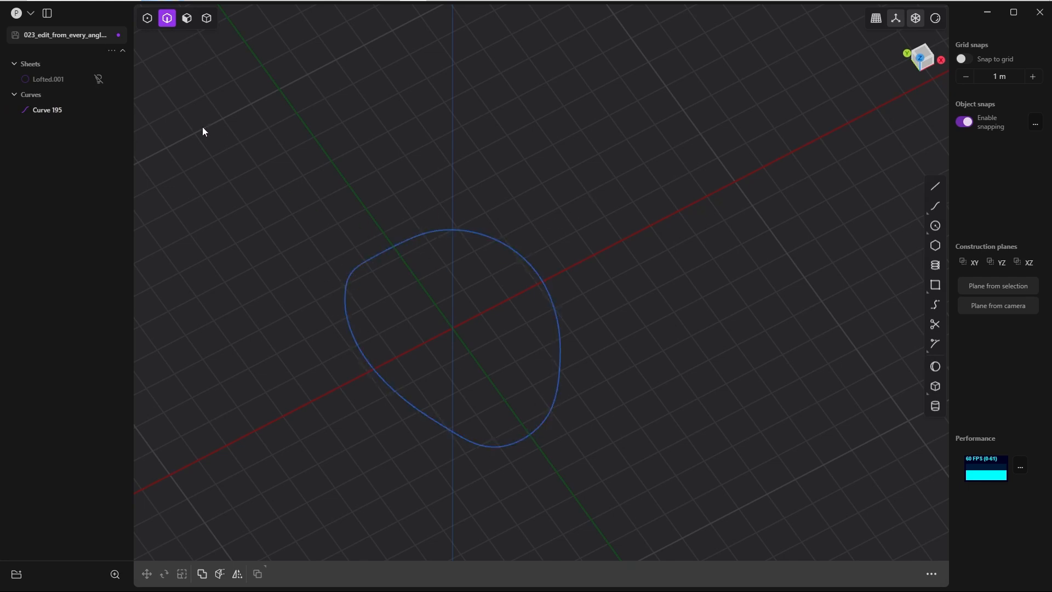
{"action": "mouse_move", "coordinate": [99, 94]}
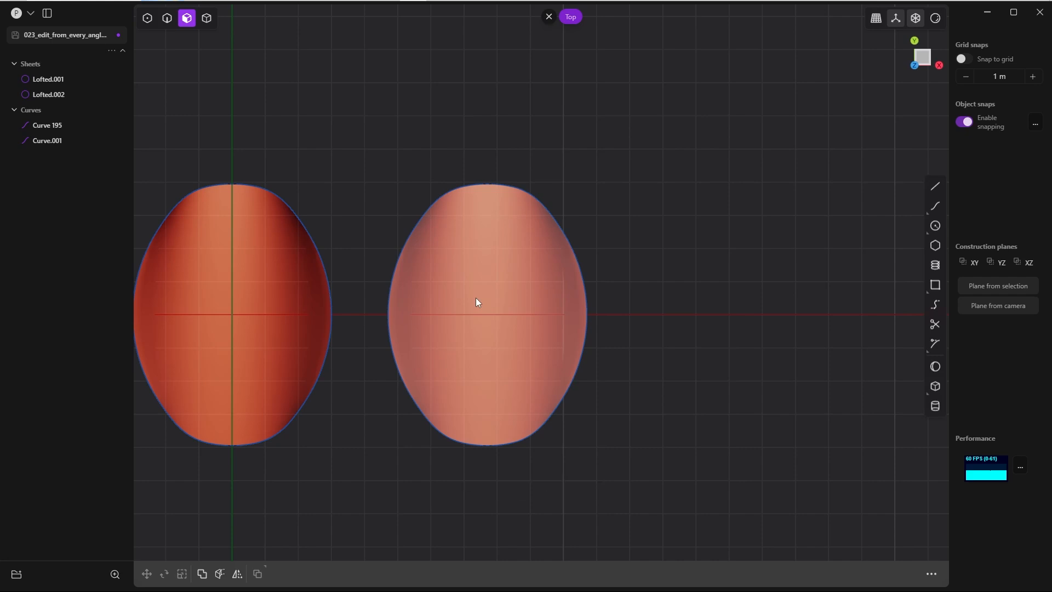
{"action": "mouse_move", "coordinate": [492, 311]}
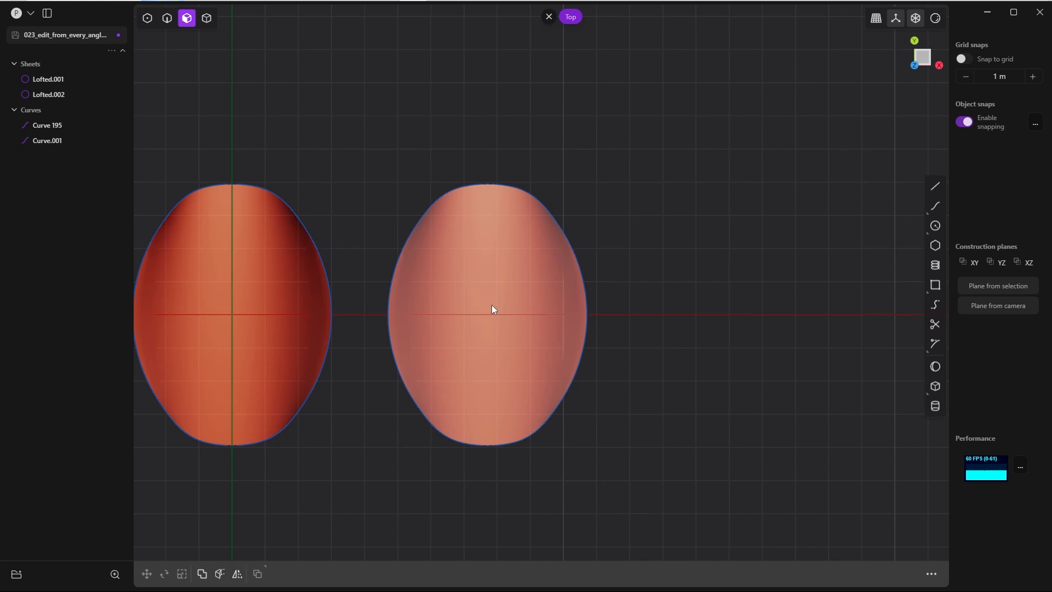
{"action": "mouse_move", "coordinate": [487, 309]}
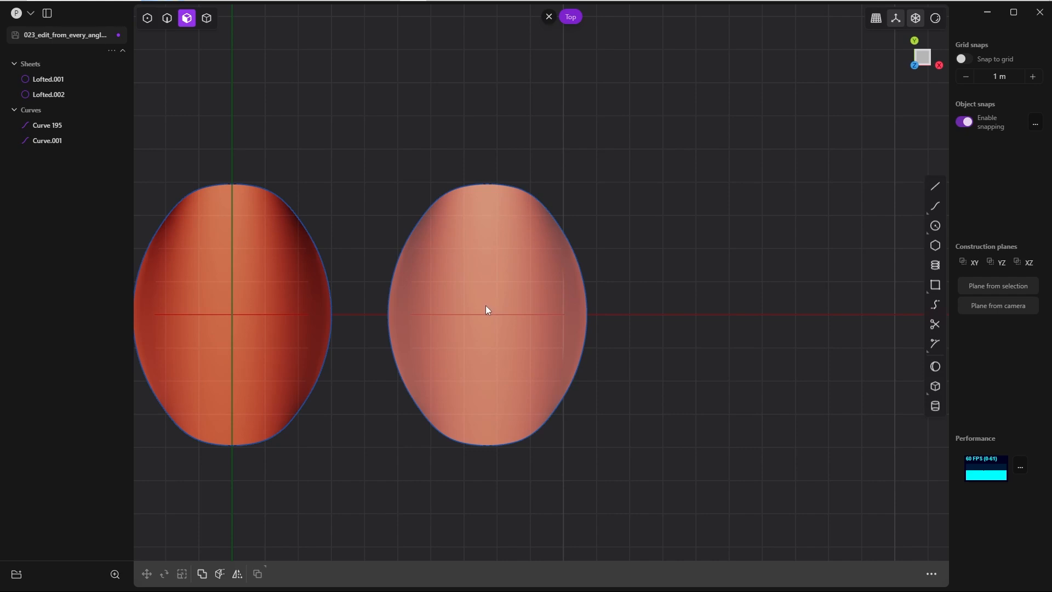
Extract a horizontal isoparam across the middle of Lofted.002, creating Curve 207
{"action": "left_click", "coordinate": [487, 309]}
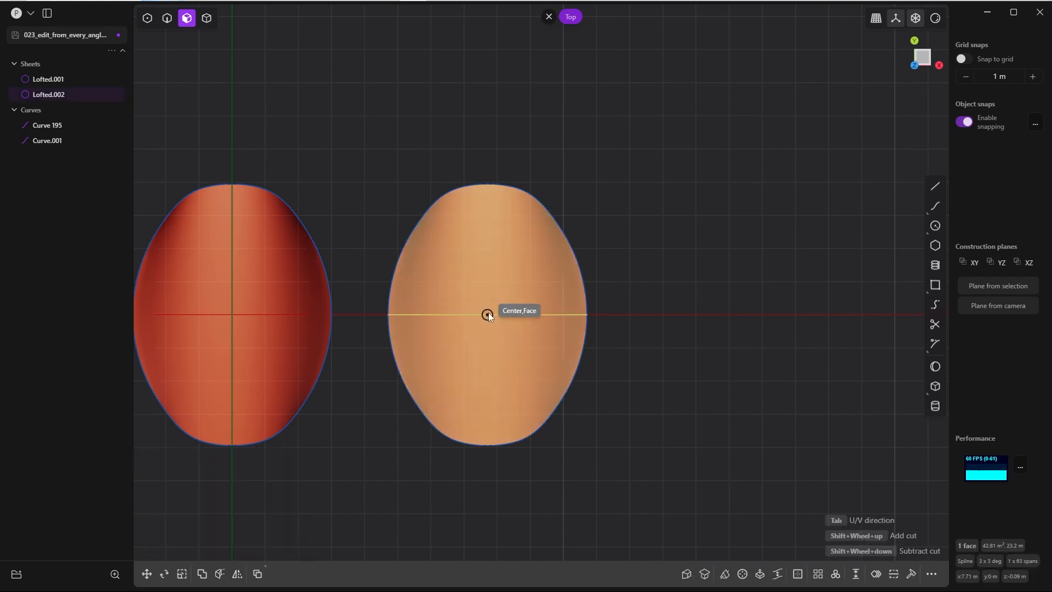
{"action": "mouse_move", "coordinate": [648, 316]}
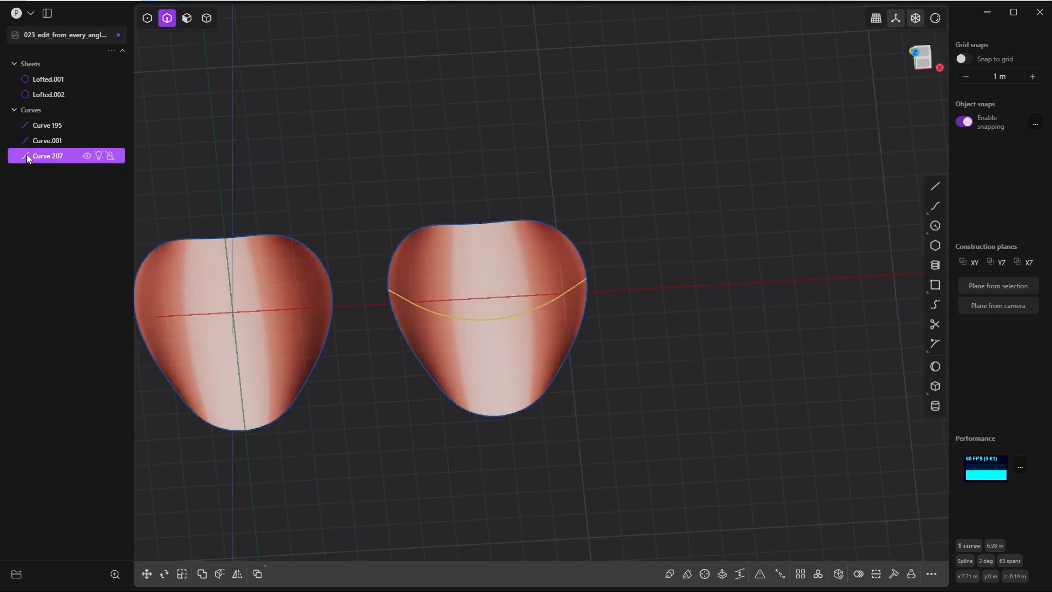
{"action": "mouse_move", "coordinate": [98, 162]}
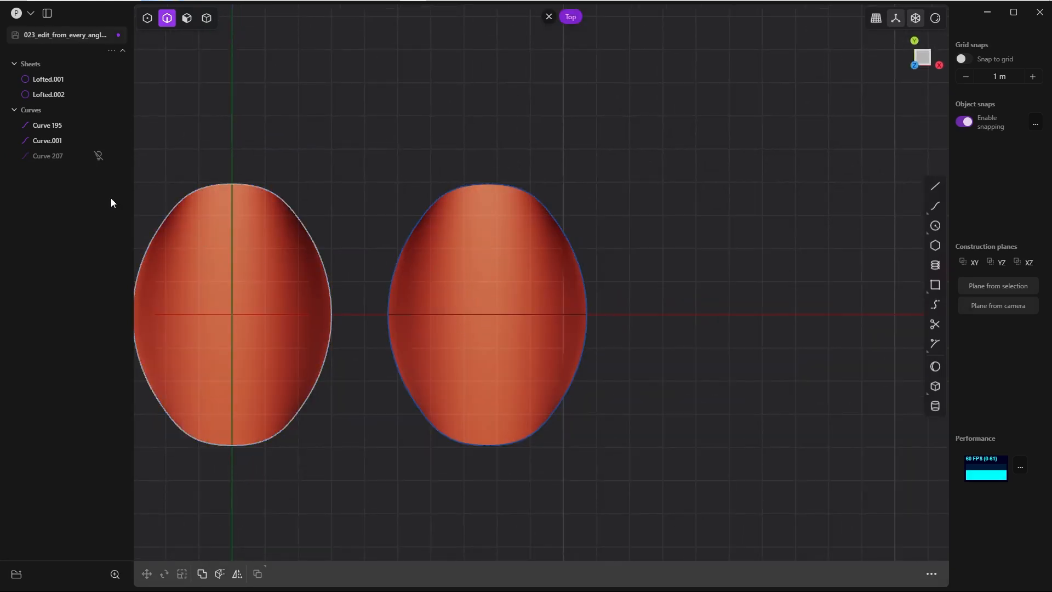
{"action": "mouse_move", "coordinate": [47, 155]}
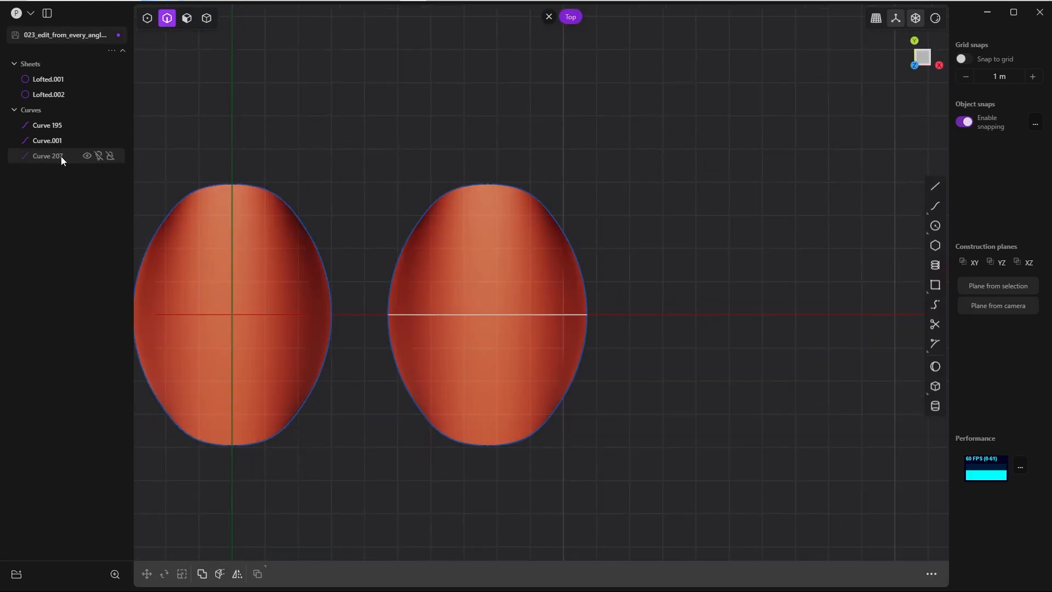
{"action": "mouse_move", "coordinate": [91, 158]}
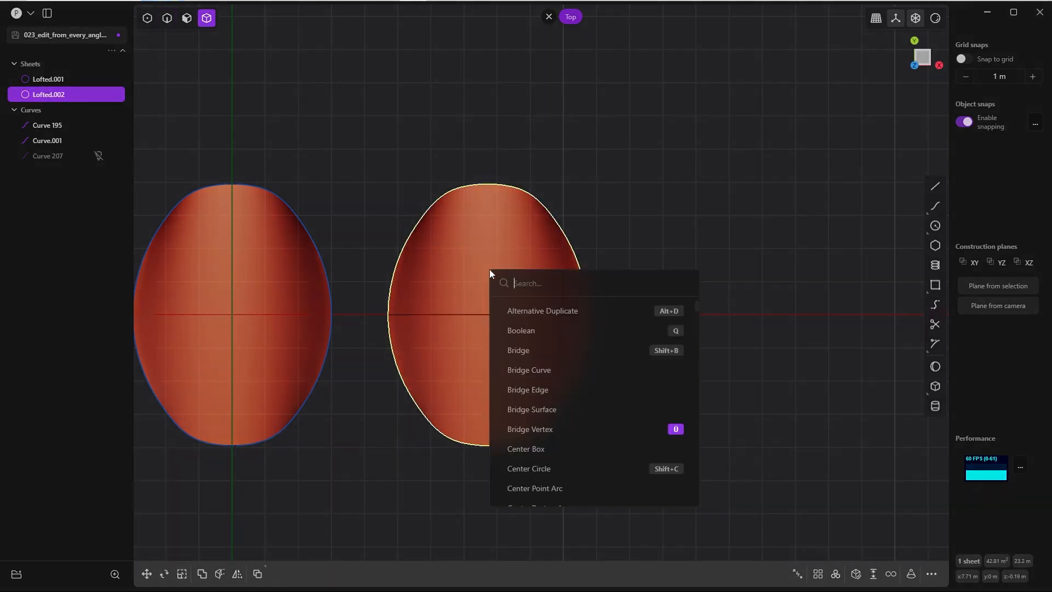
{"action": "type", "text": "re"}
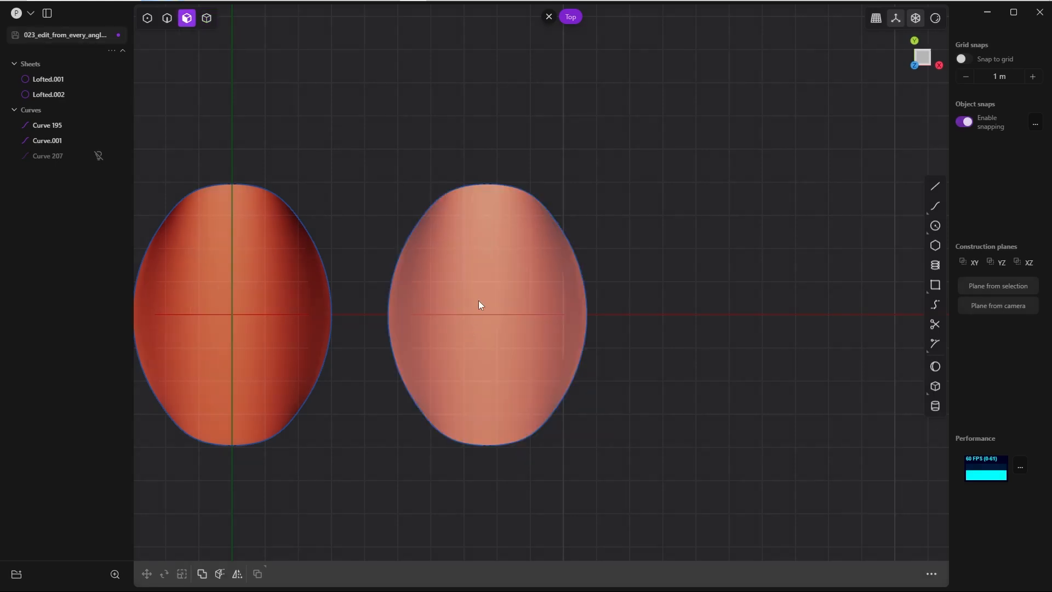
{"action": "mouse_move", "coordinate": [483, 308]}
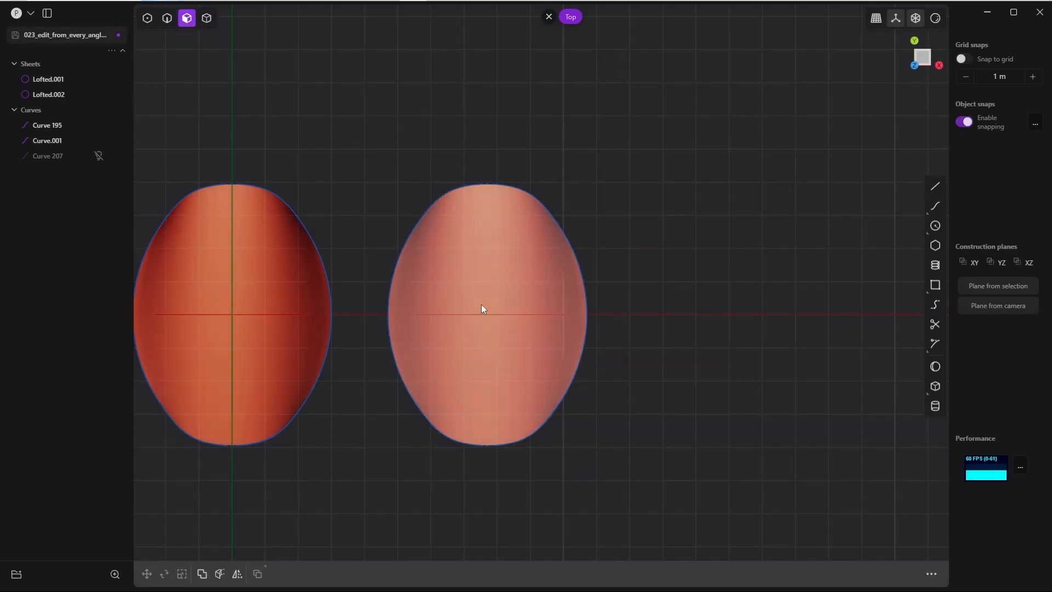
{"action": "left_click", "coordinate": [482, 304]}
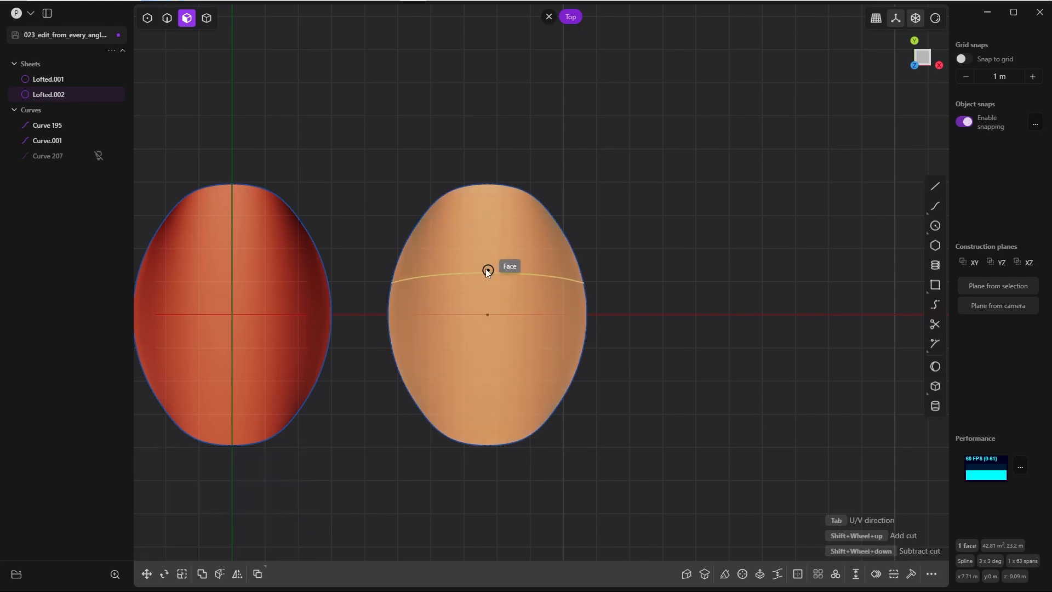
{"action": "mouse_move", "coordinate": [490, 301]}
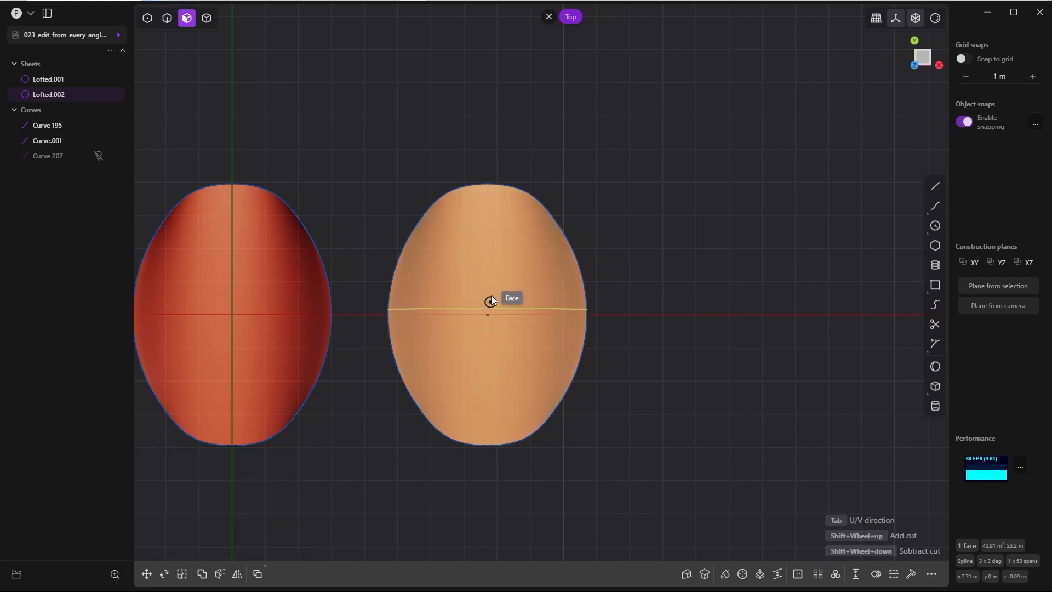
{"action": "mouse_move", "coordinate": [524, 266]}
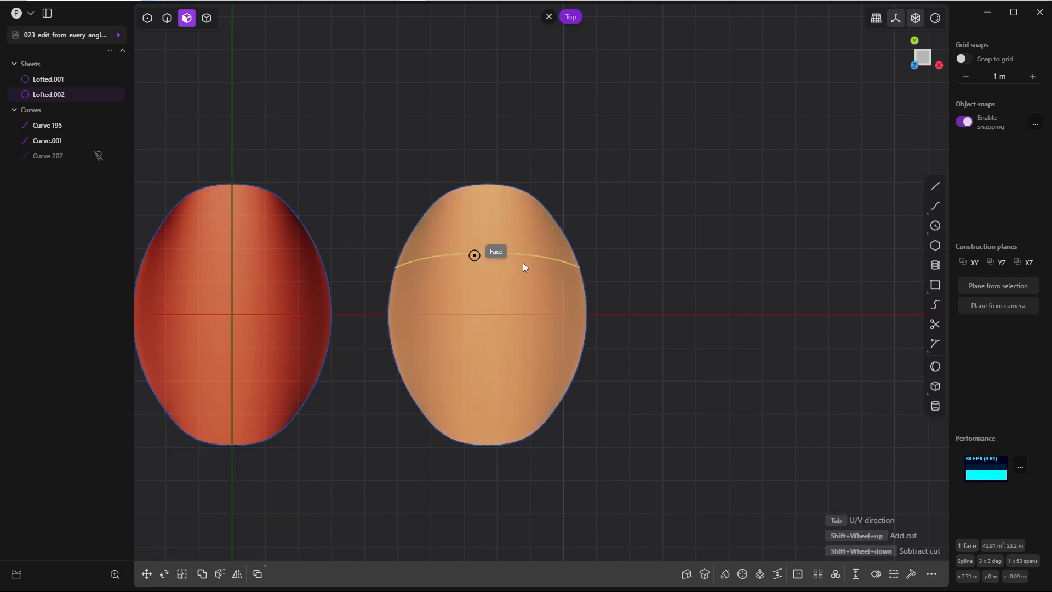
{"action": "mouse_move", "coordinate": [486, 213]}
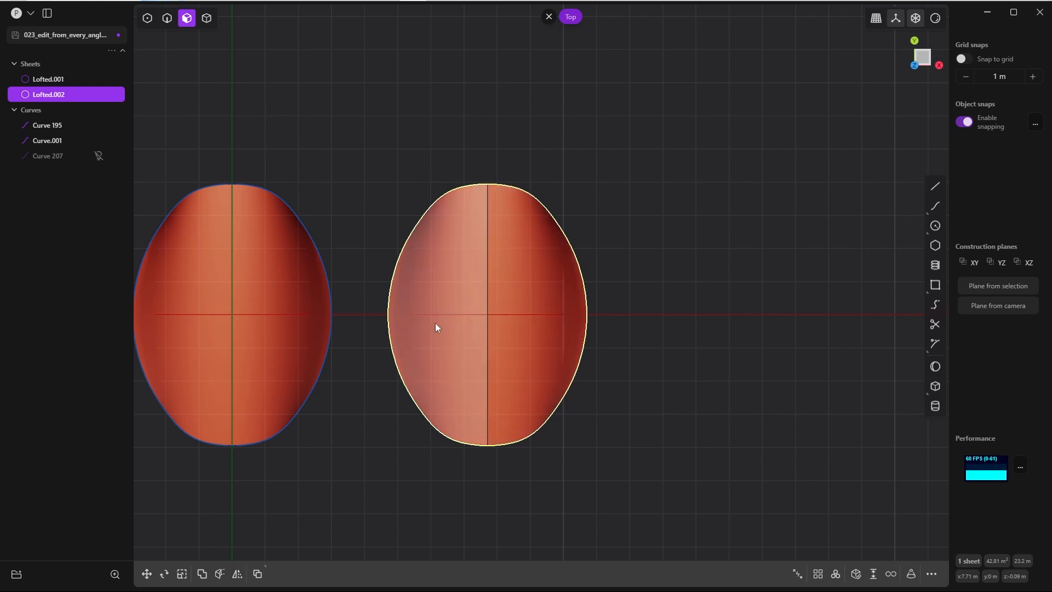
{"action": "mouse_move", "coordinate": [488, 355]}
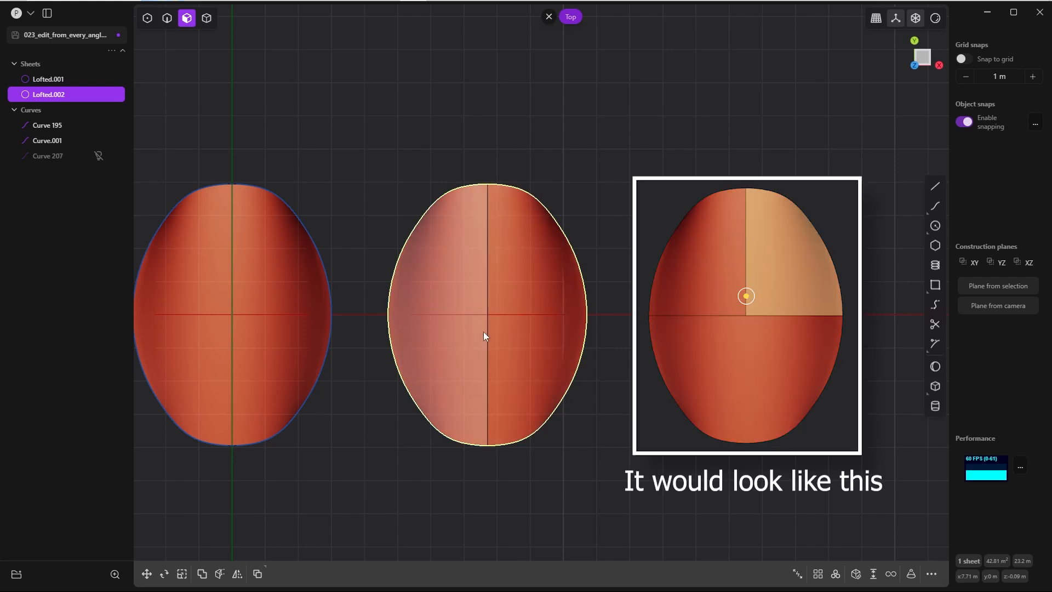
Extract Lofted.002's vertical centre isoparam as a curve, then remove the sheet
{"action": "left_click", "coordinate": [504, 152]}
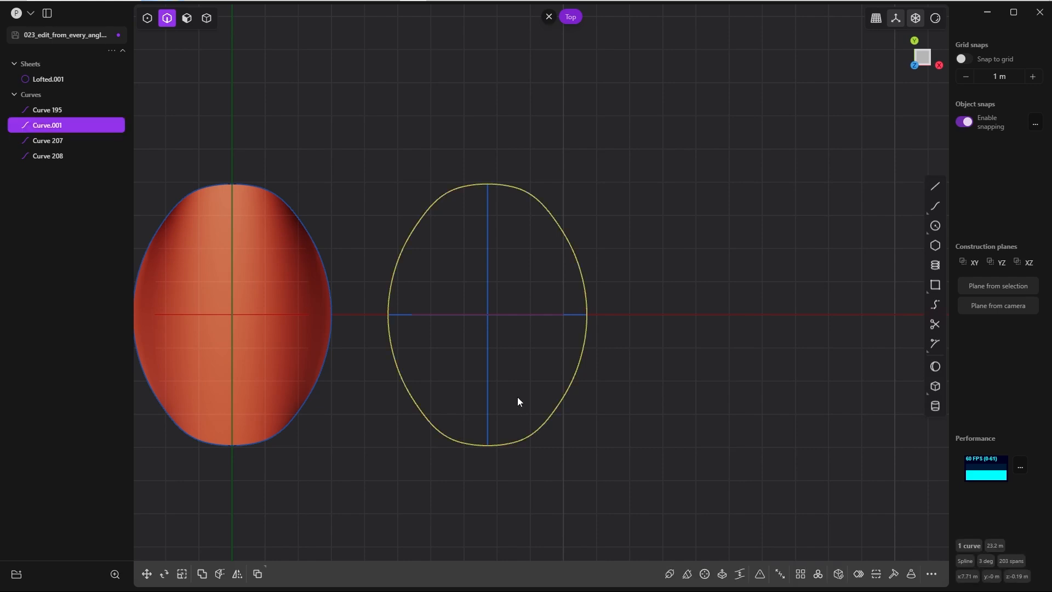
Cut the outline at the vertical centre line, delete the left half, and trim the horizontal curve
{"action": "type", "text": "c"}
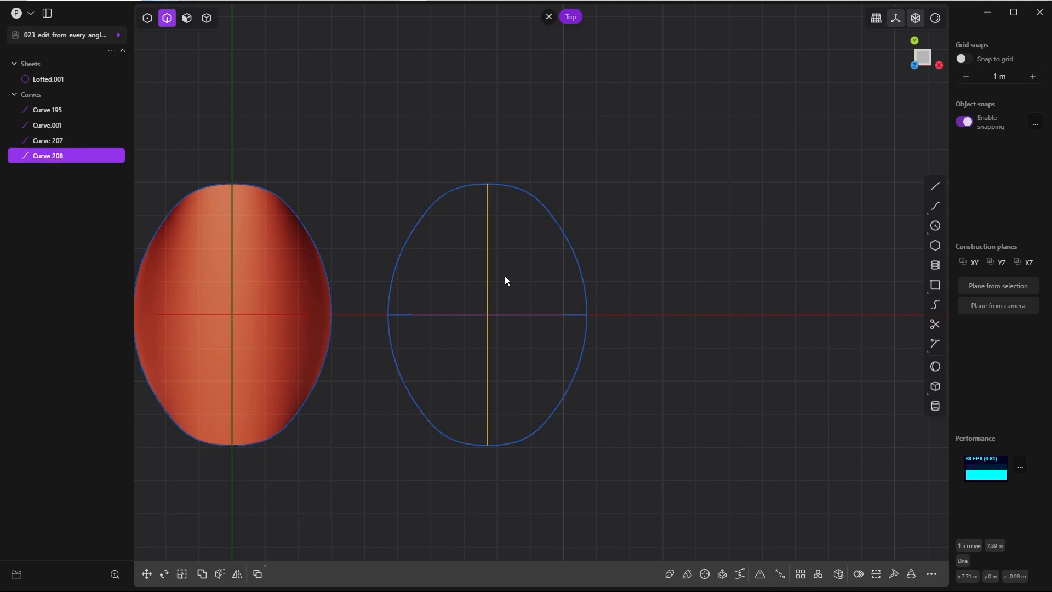
{"action": "left_click", "coordinate": [146, 575]}
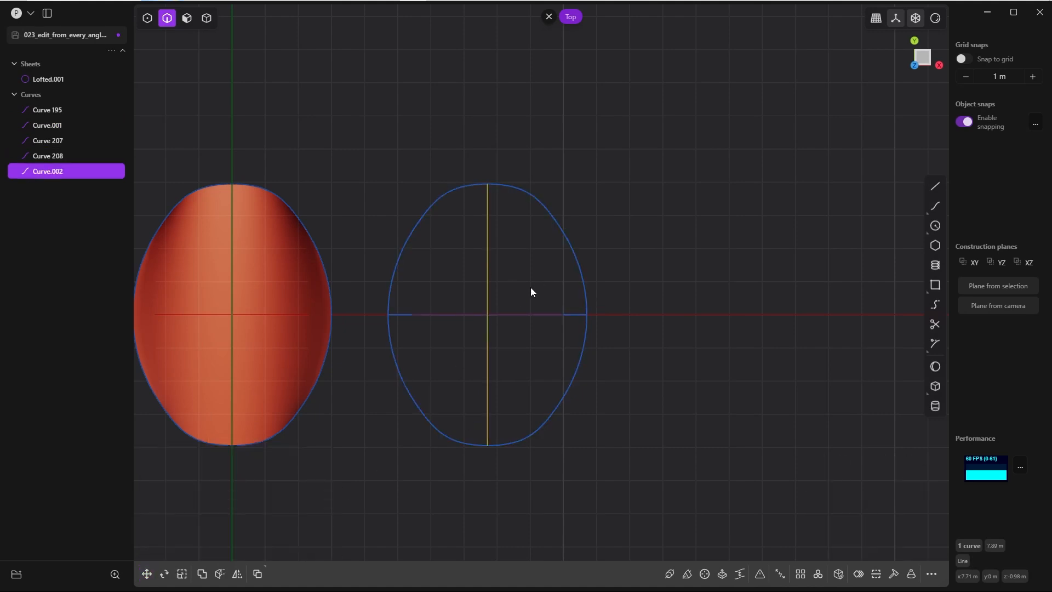
{"action": "left_click", "coordinate": [47, 125]}
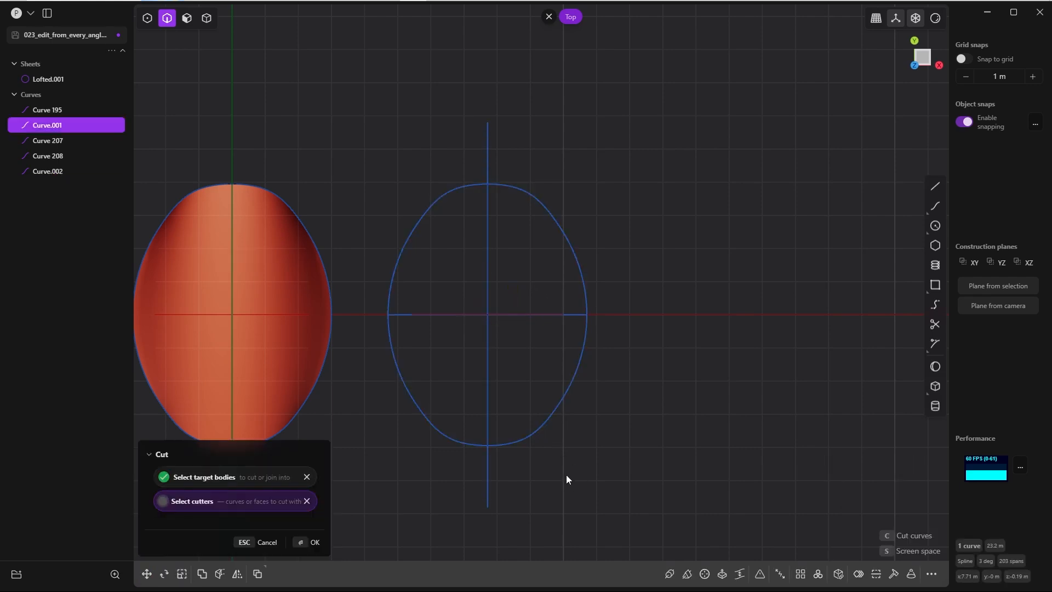
{"action": "mouse_move", "coordinate": [491, 493]}
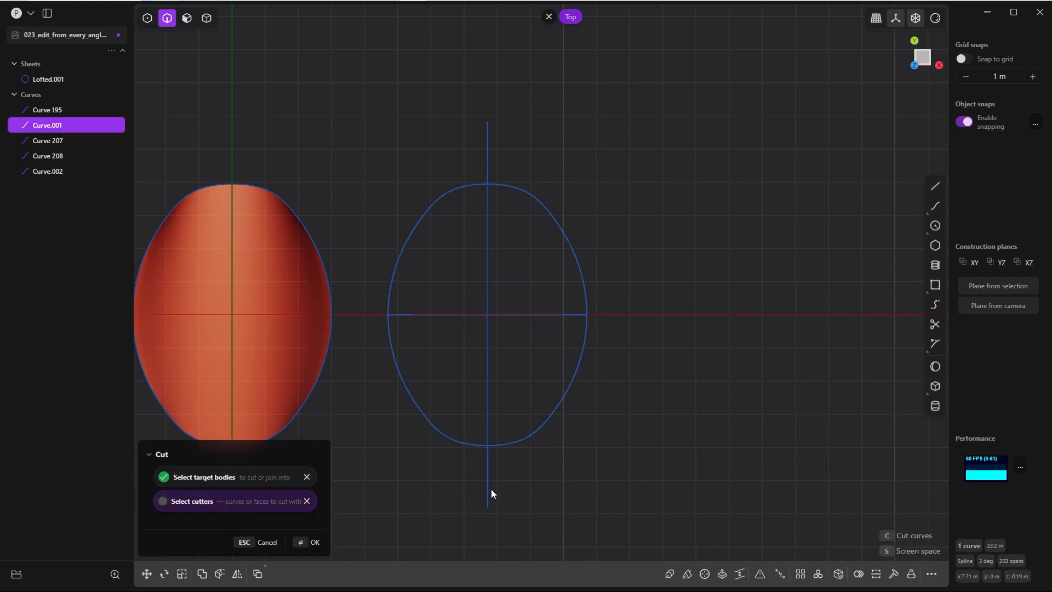
{"action": "left_click", "coordinate": [314, 542]}
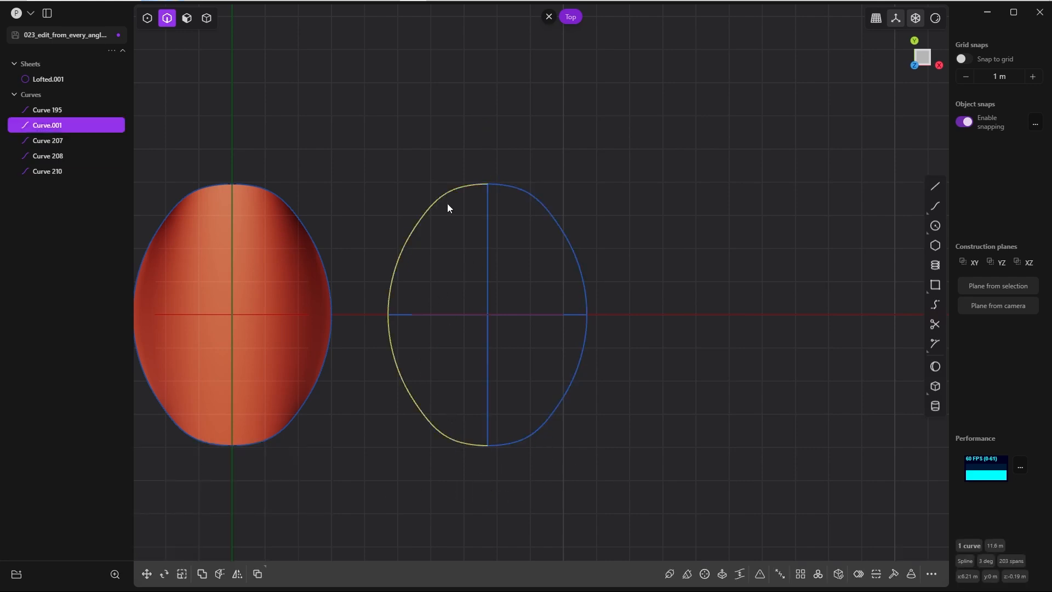
{"action": "key", "text": "Delete"}
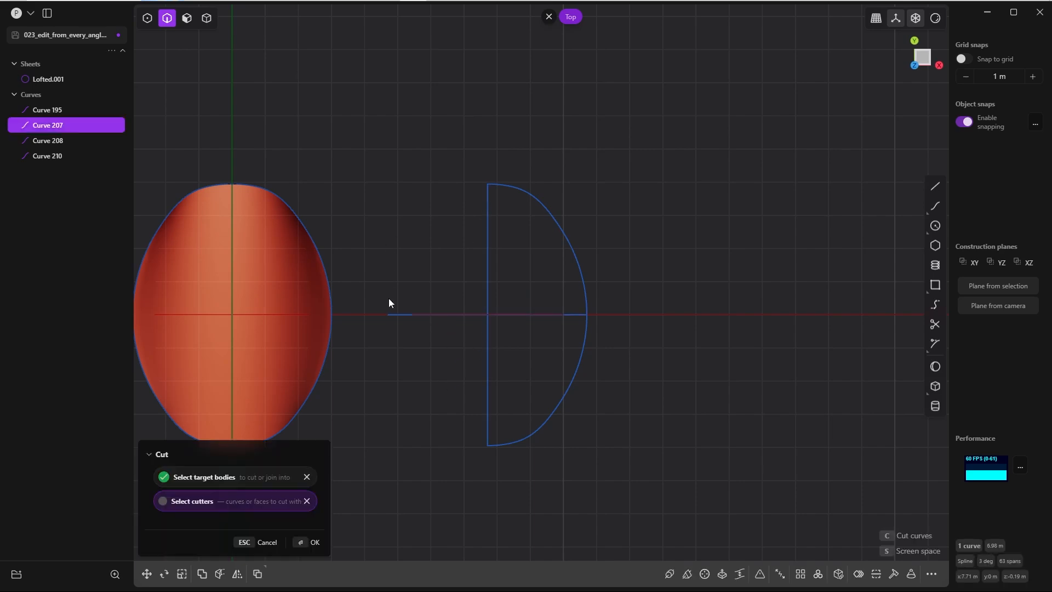
{"action": "left_click", "coordinate": [309, 542]}
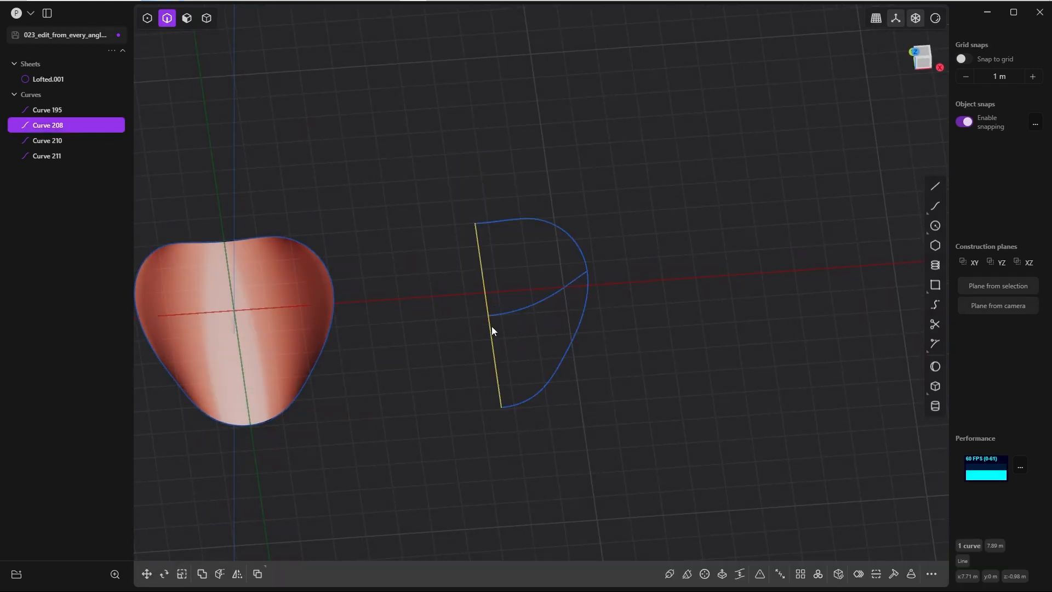
Extrude the vertical centre line Curve 208 sideways into the flat strip Extruded.001
{"action": "left_click", "coordinate": [722, 574]}
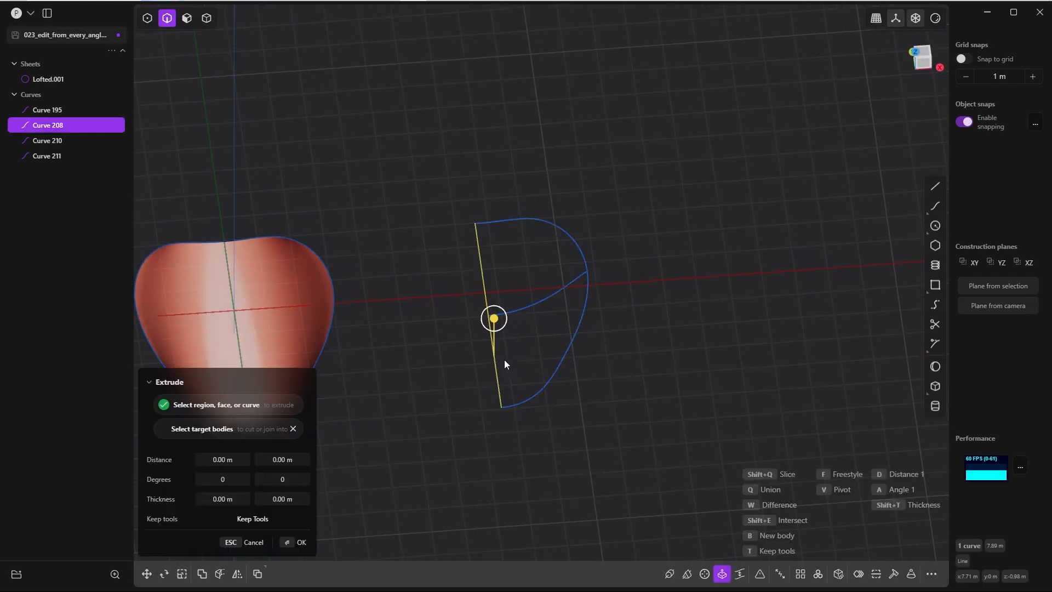
{"action": "mouse_move", "coordinate": [830, 477]}
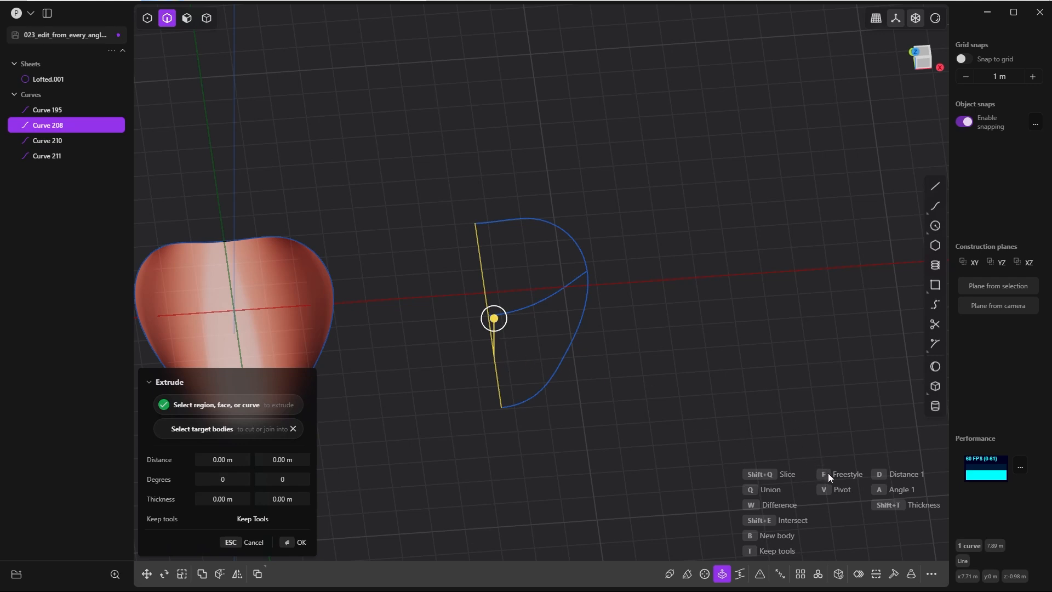
{"action": "mouse_move", "coordinate": [490, 430]}
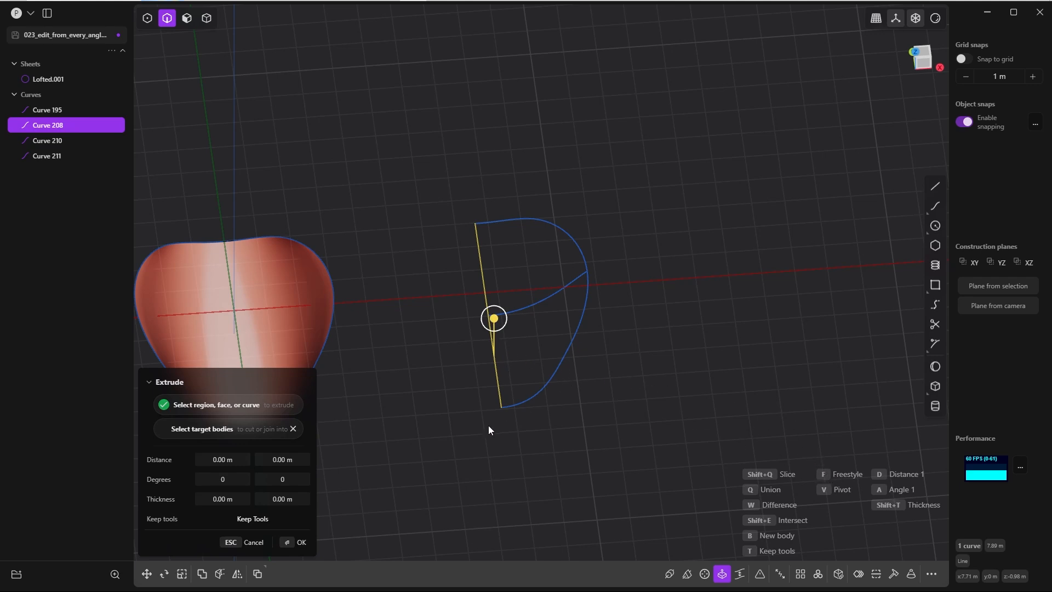
{"action": "mouse_move", "coordinate": [494, 329]}
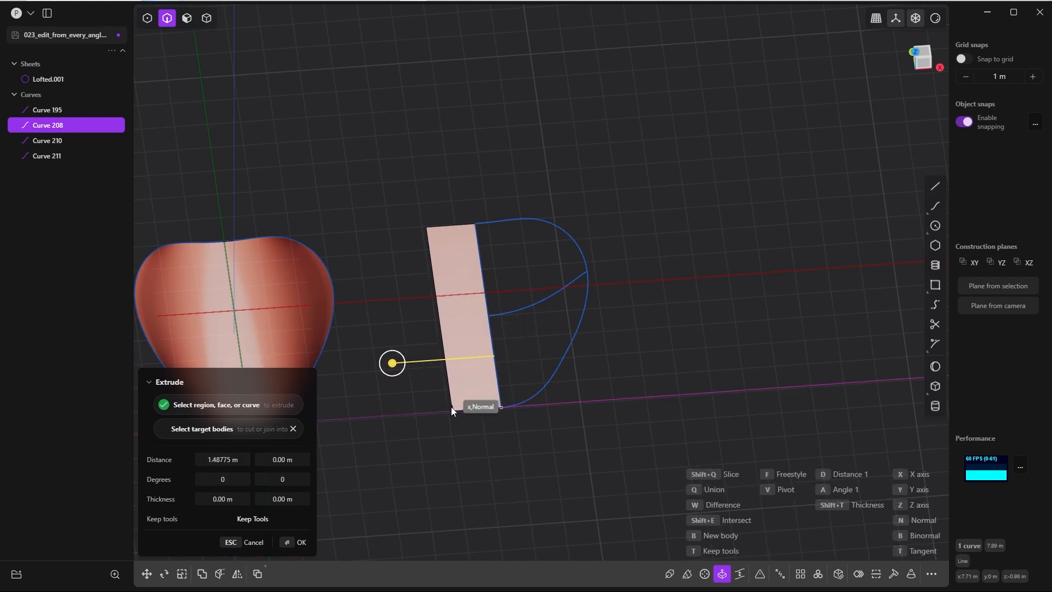
{"action": "left_click", "coordinate": [300, 542]}
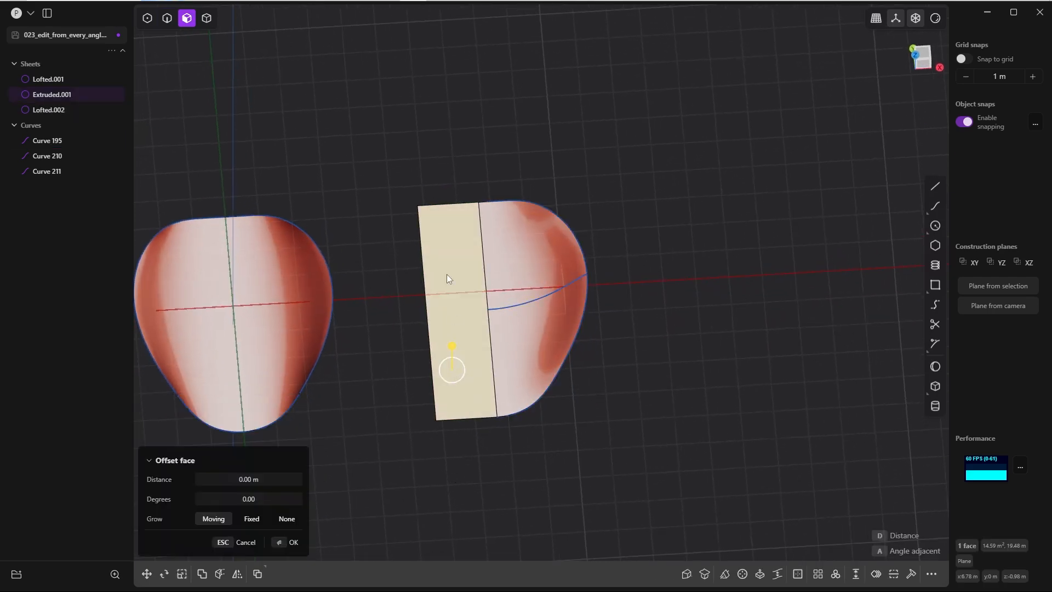
Delete Extruded.001, mirror Lofted.002 with Union into a full sheet, and switch to Front view
{"action": "left_click", "coordinate": [293, 542]}
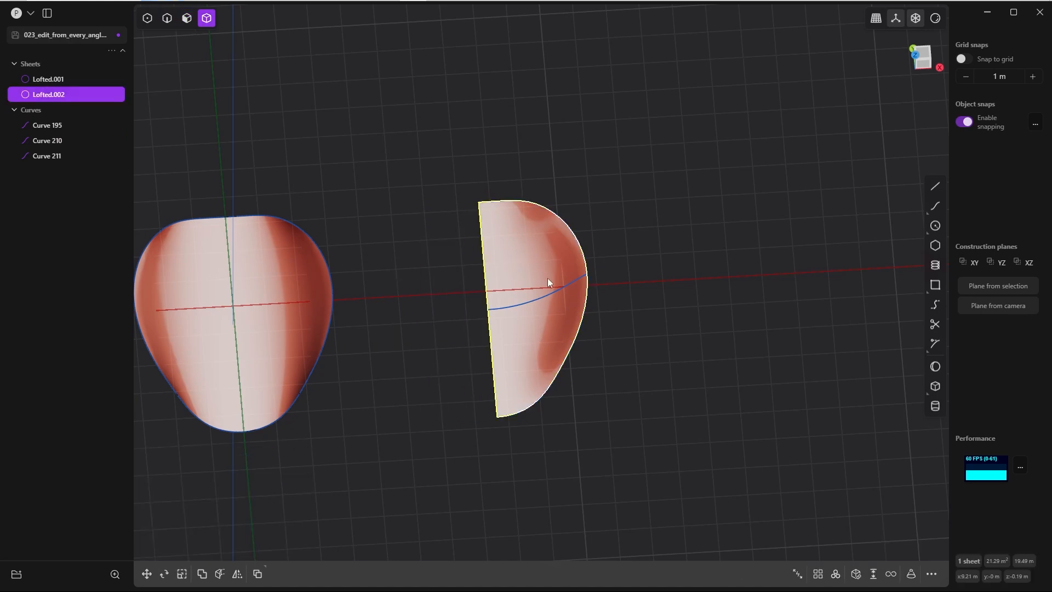
{"action": "left_click", "coordinate": [236, 574]}
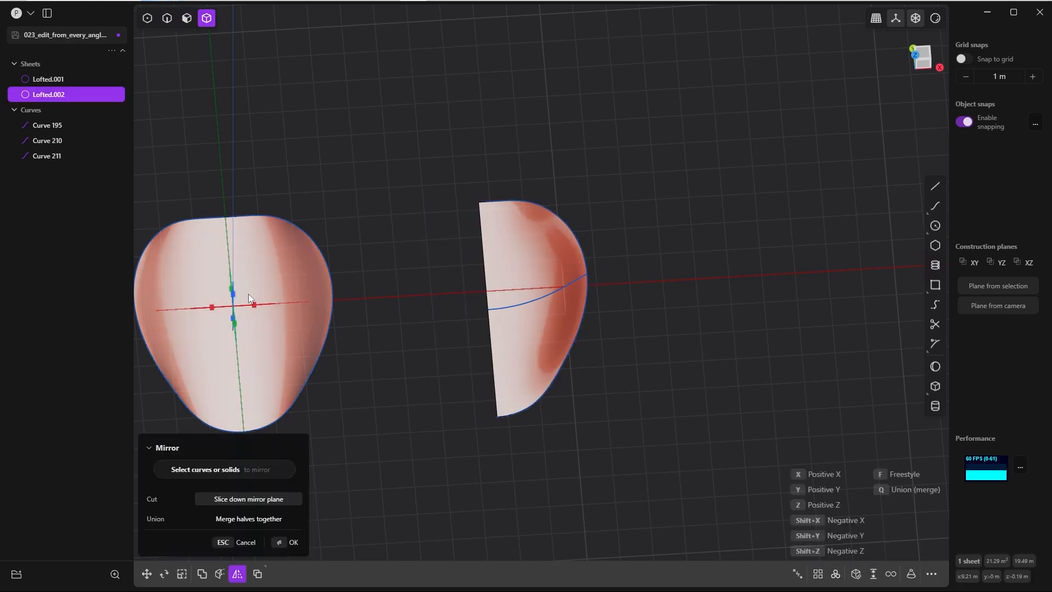
{"action": "mouse_move", "coordinate": [497, 392]}
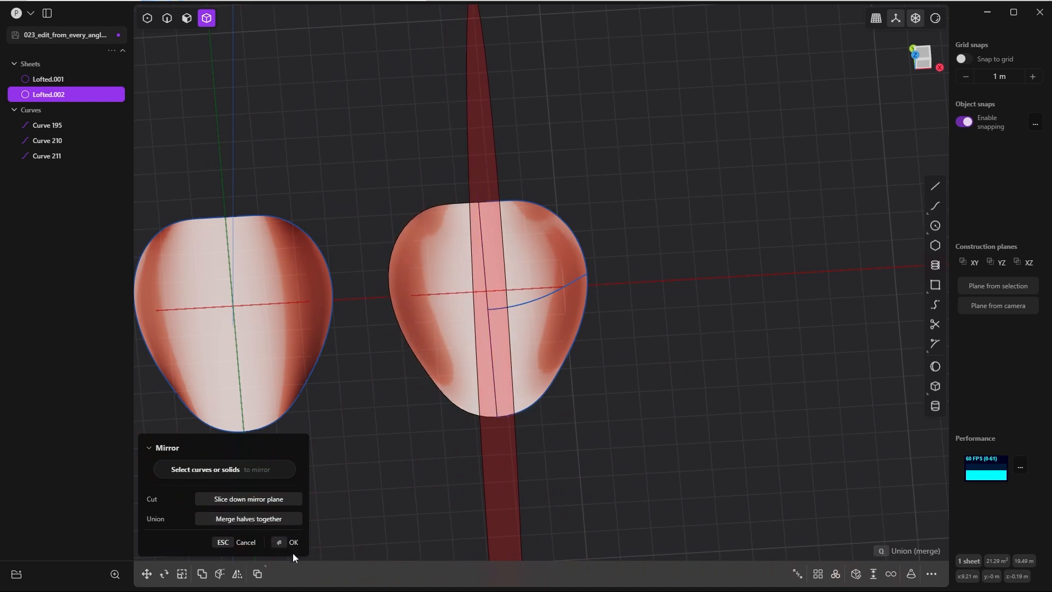
{"action": "right_click", "coordinate": [610, 272]}
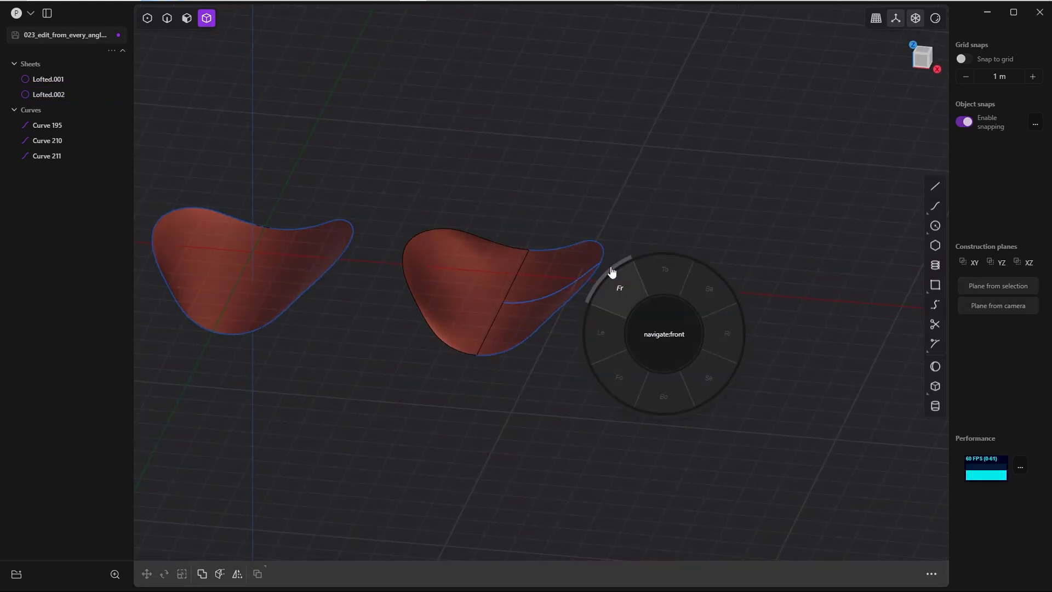
{"action": "left_click", "coordinate": [619, 287]}
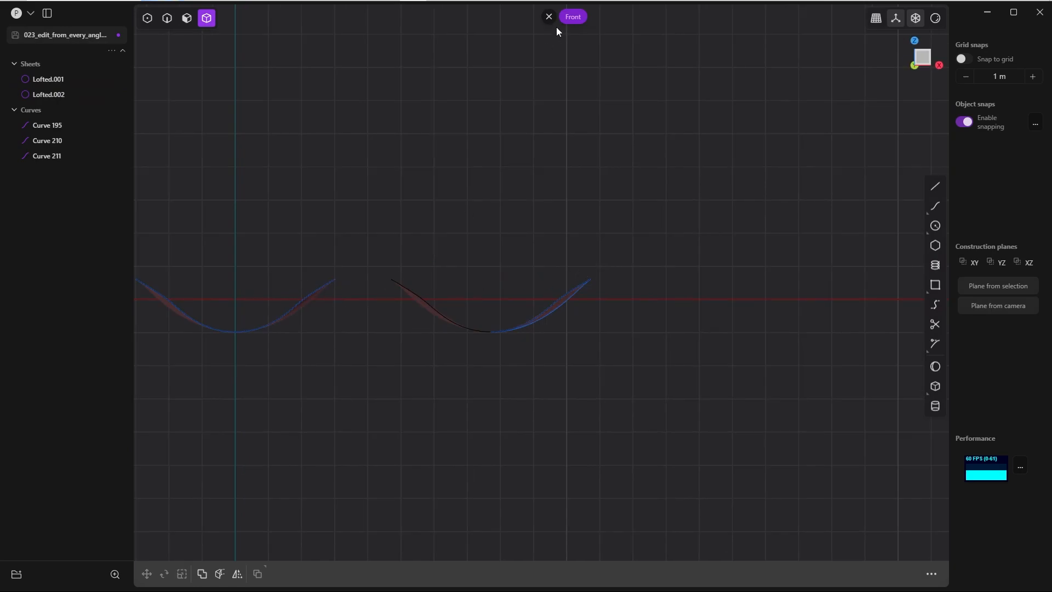
{"action": "mouse_move", "coordinate": [471, 248]}
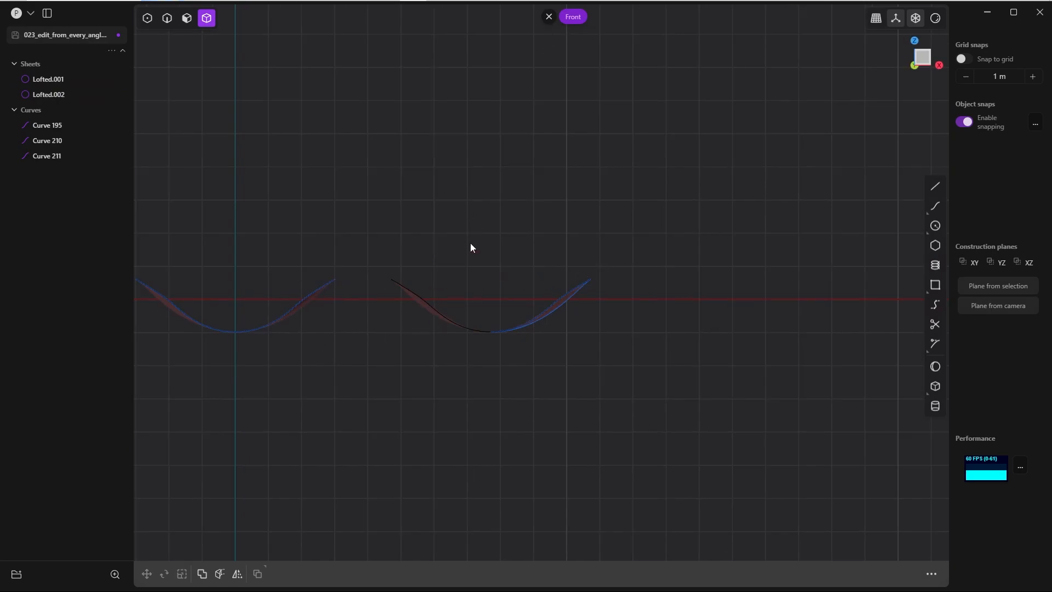
{"action": "left_click", "coordinate": [167, 18]}
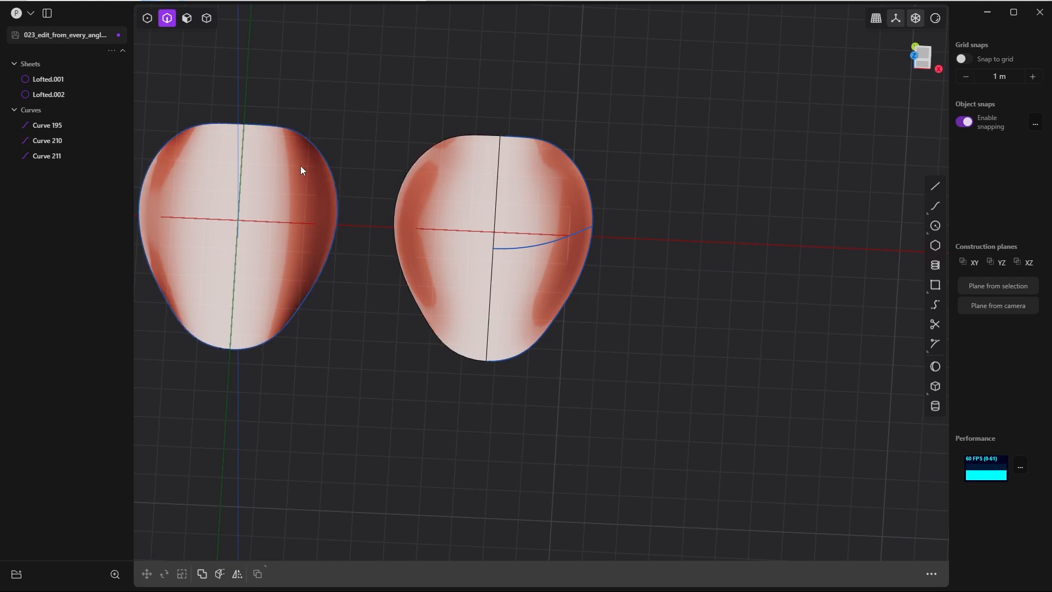
Hide Curve 195 so the left sheet's outline no longer shows
{"action": "left_click", "coordinate": [47, 125]}
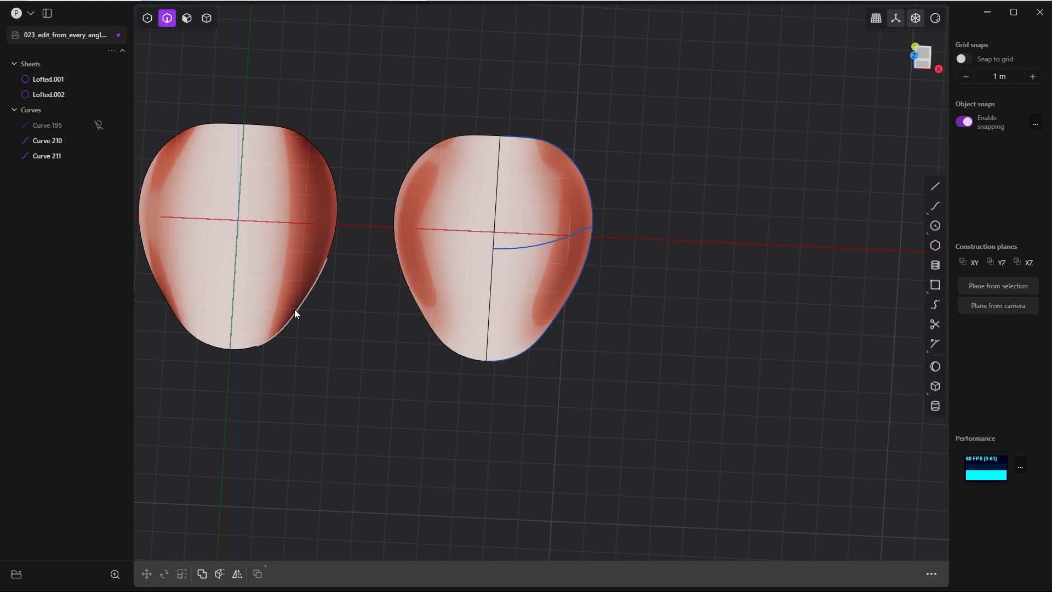
{"action": "mouse_move", "coordinate": [227, 113]}
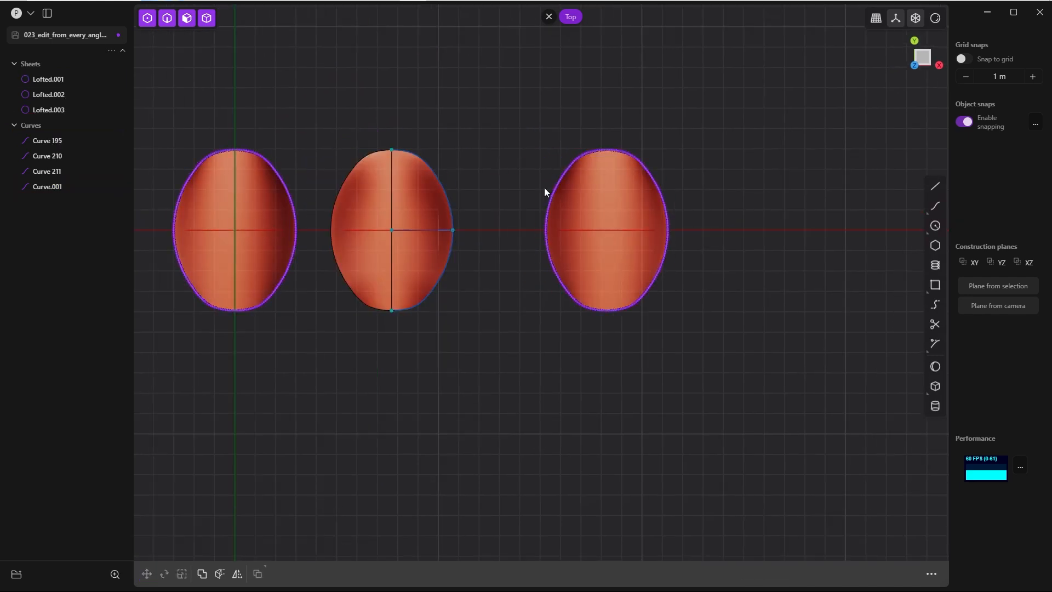
Extract Lofted.003's crossing centre isoparams as Curves 216 and 217, then delete the sheet
{"action": "left_click", "coordinate": [604, 210]}
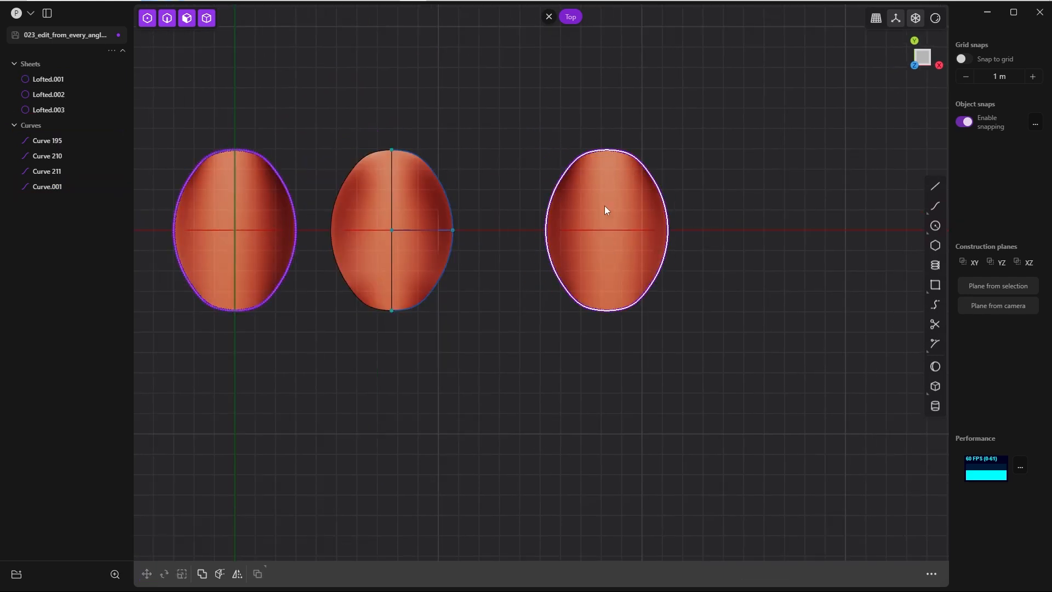
{"action": "mouse_move", "coordinate": [616, 204]}
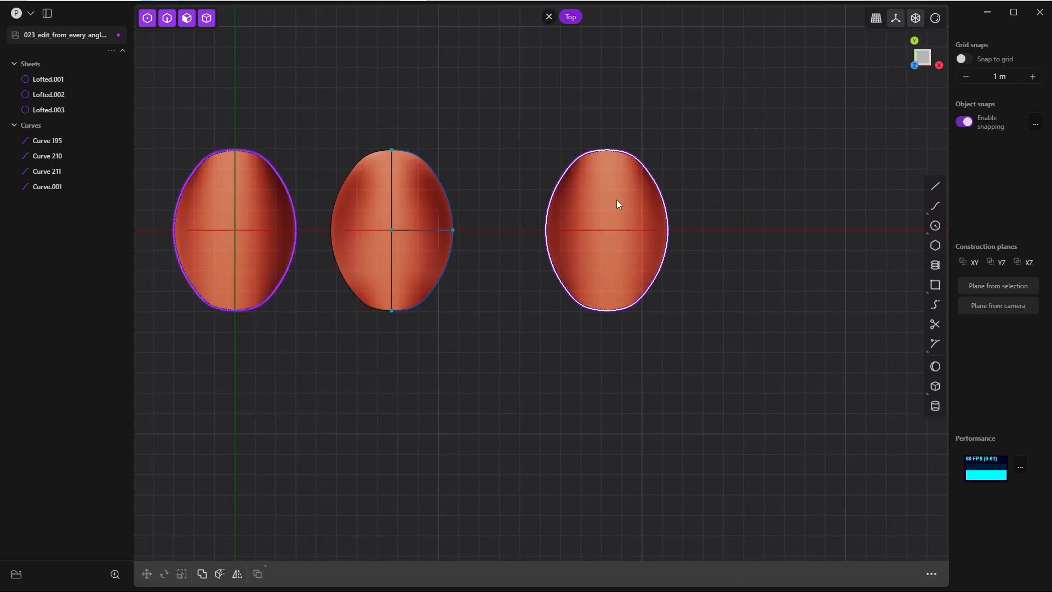
{"action": "scroll", "scroll_direction": "up", "scroll_amount": 3}
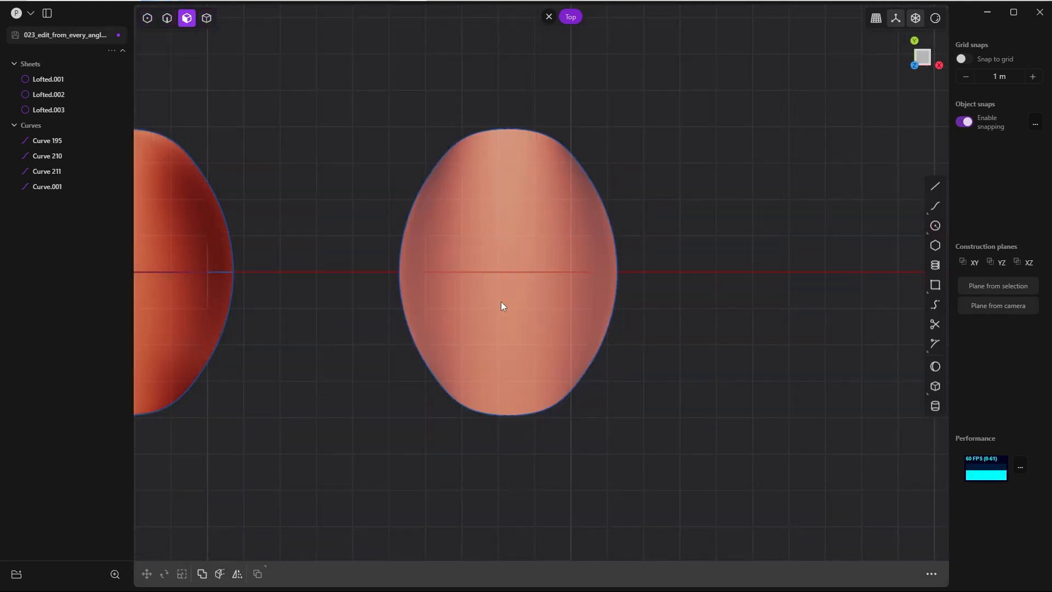
{"action": "left_click", "coordinate": [508, 282]}
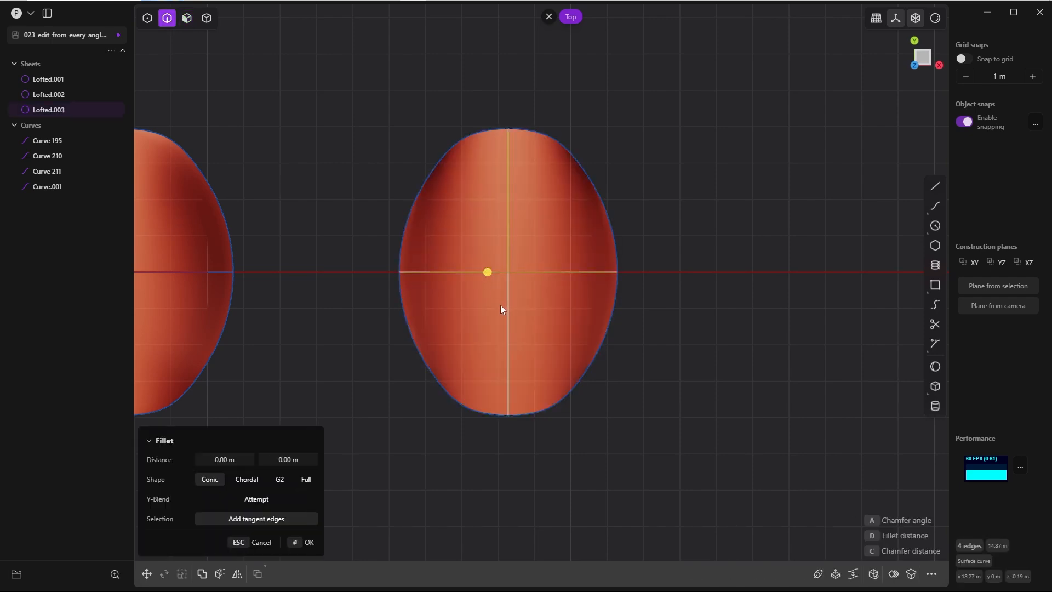
{"action": "left_click", "coordinate": [305, 542]}
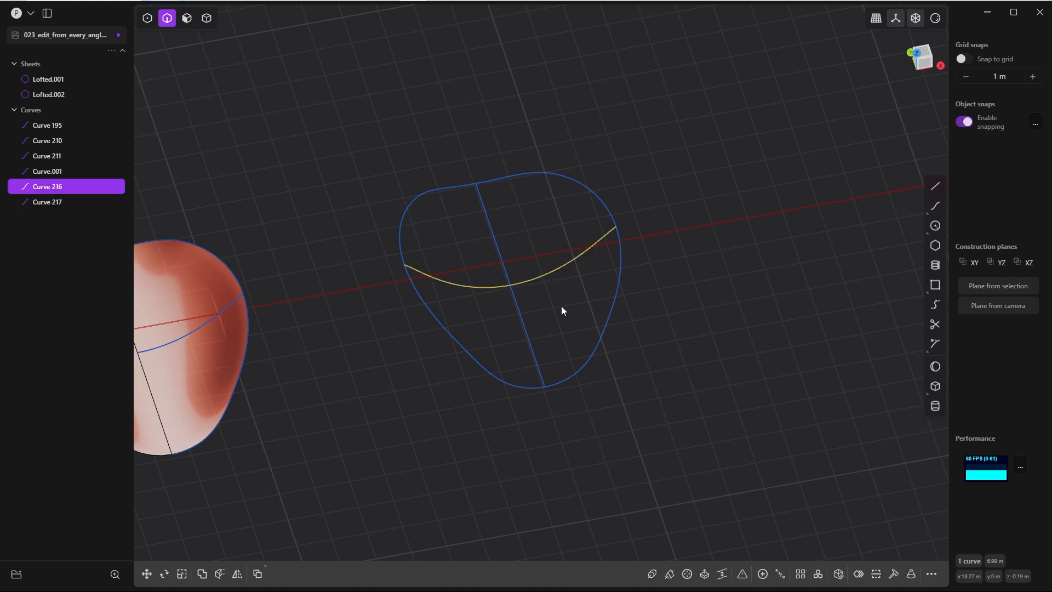
Rebuild Curve 216 with 50 points, then rebuild Curve 217 as an evenly spaced spline
{"action": "left_click", "coordinate": [147, 19]}
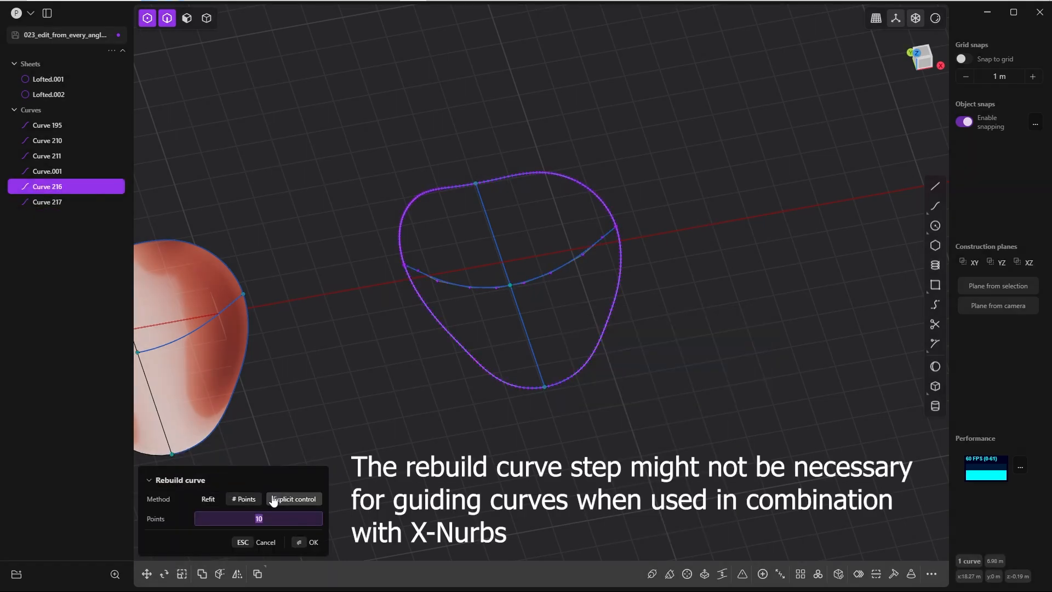
{"action": "type", "text": "50"}
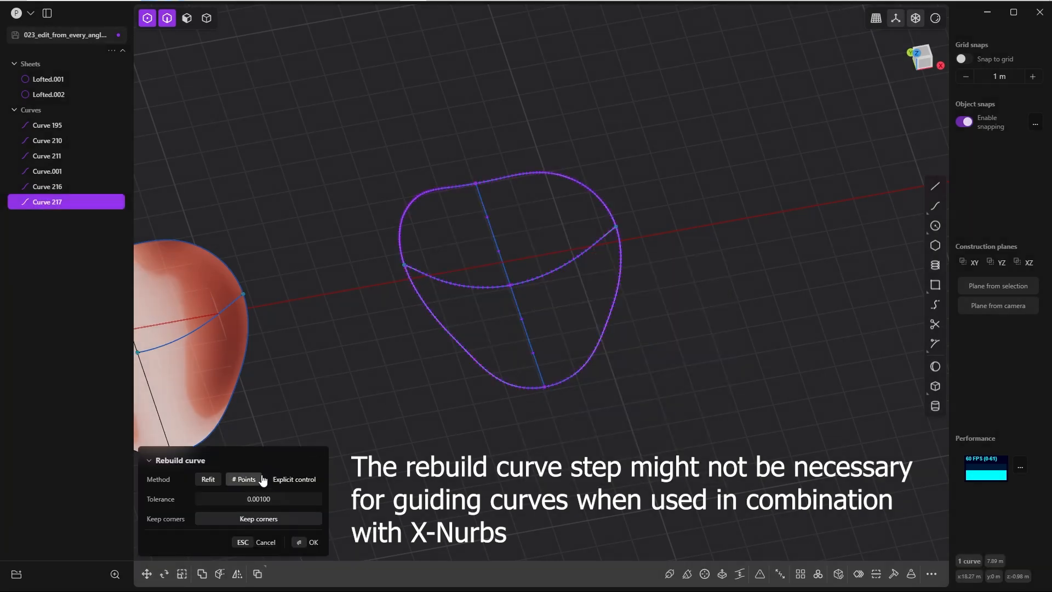
{"action": "left_click", "coordinate": [244, 479]}
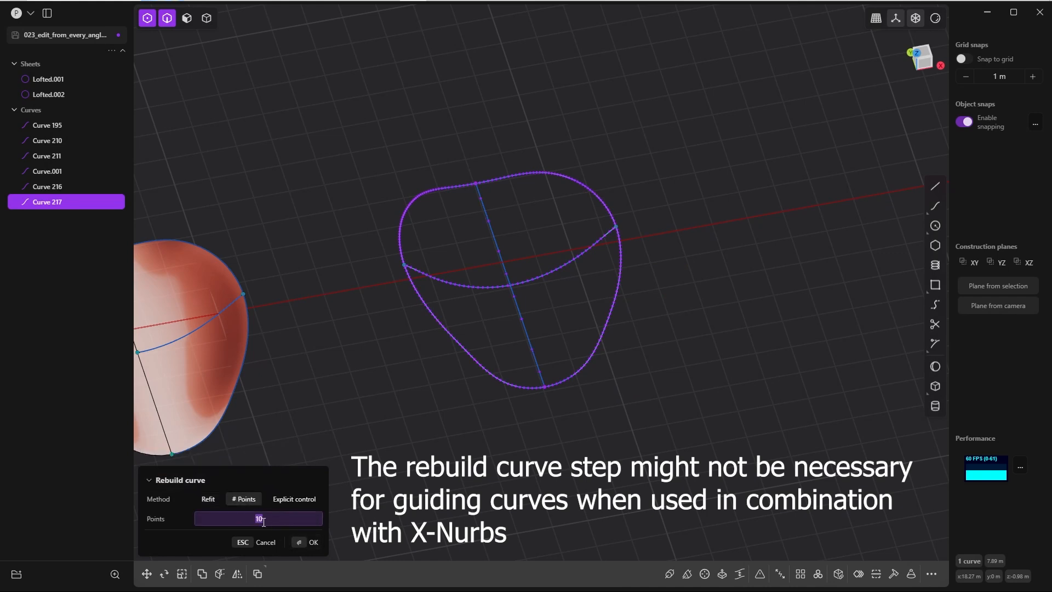
{"action": "left_click", "coordinate": [313, 542]}
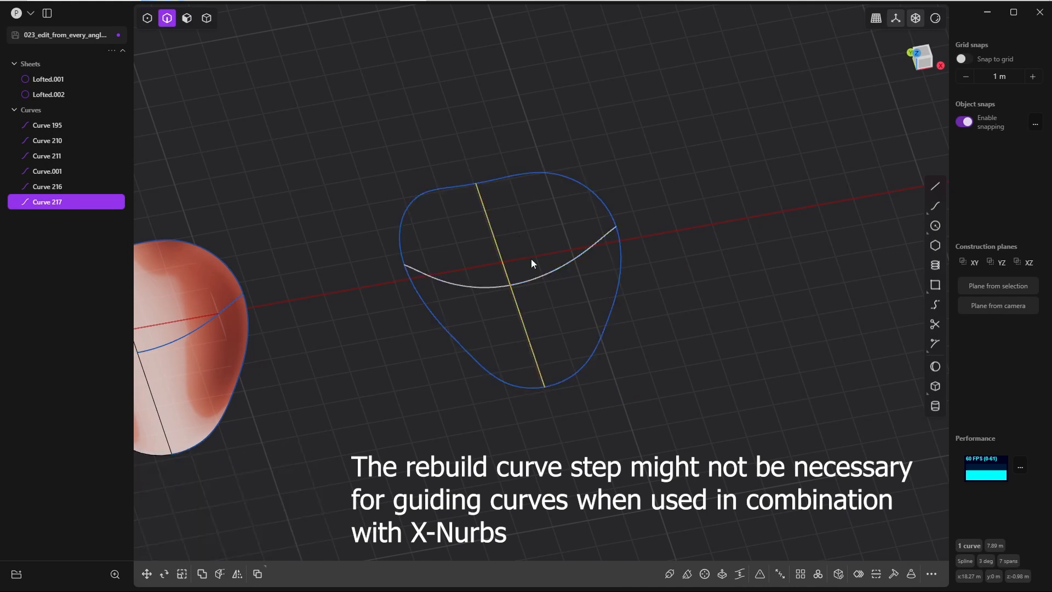
Create XNurbs.001 bounded by Curve.001, guided by Curves 216 and 217
{"action": "left_click", "coordinate": [47, 170]}
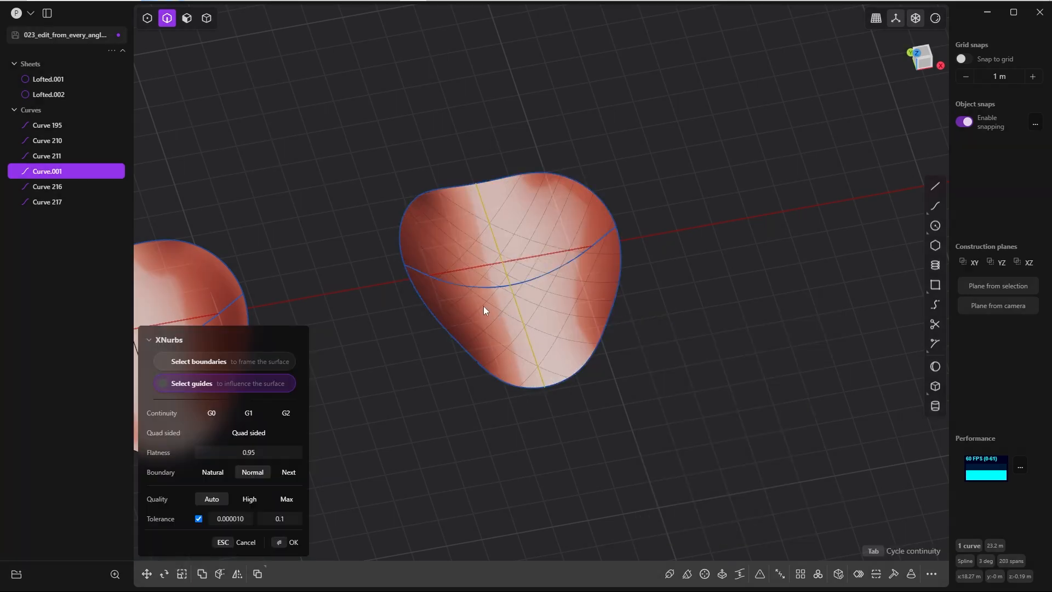
{"action": "left_click", "coordinate": [483, 295]}
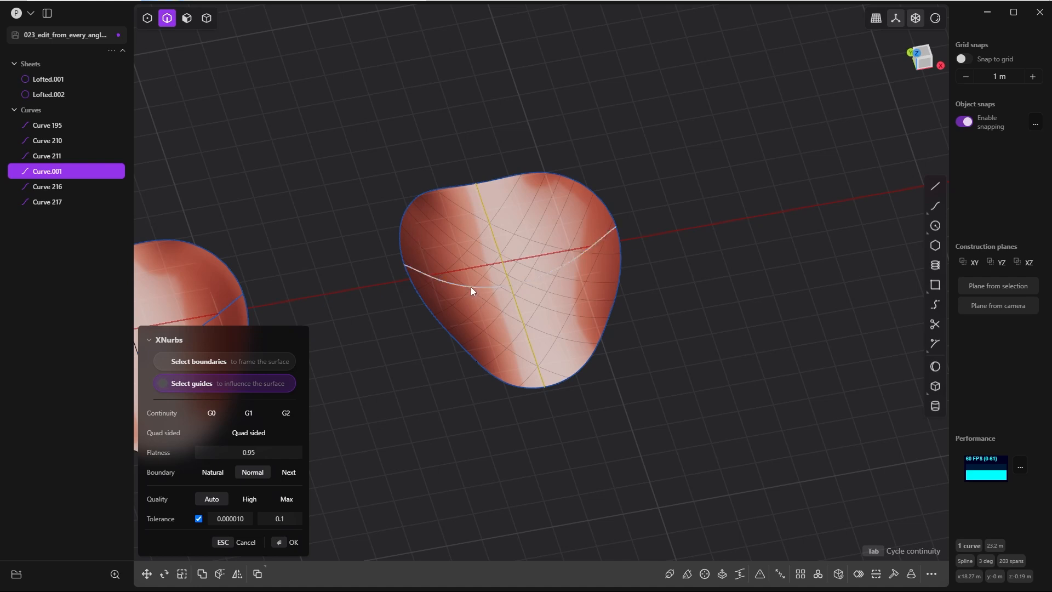
{"action": "left_click", "coordinate": [472, 291]}
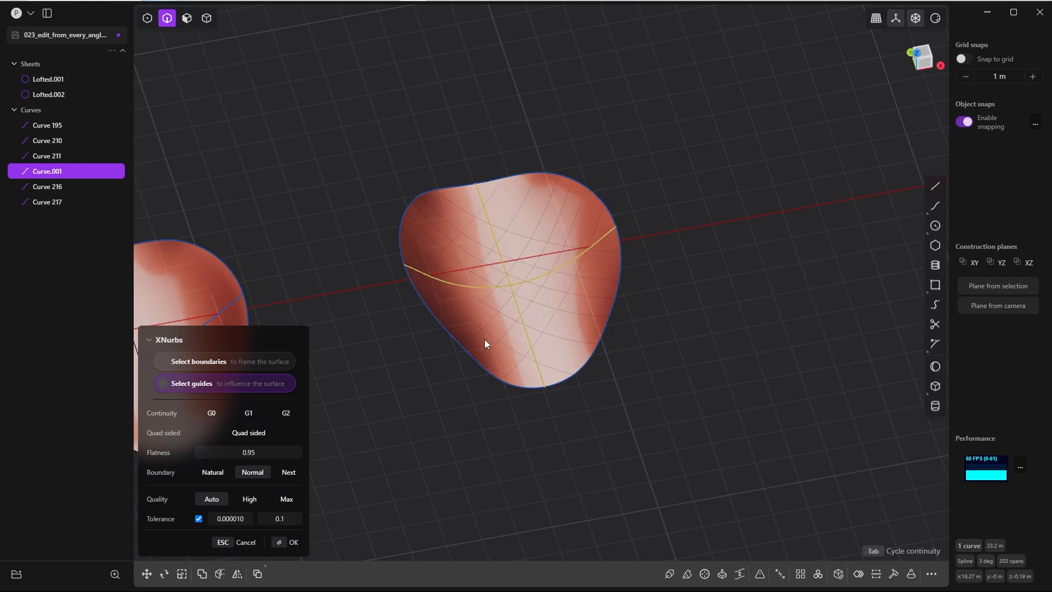
{"action": "left_click", "coordinate": [293, 541]}
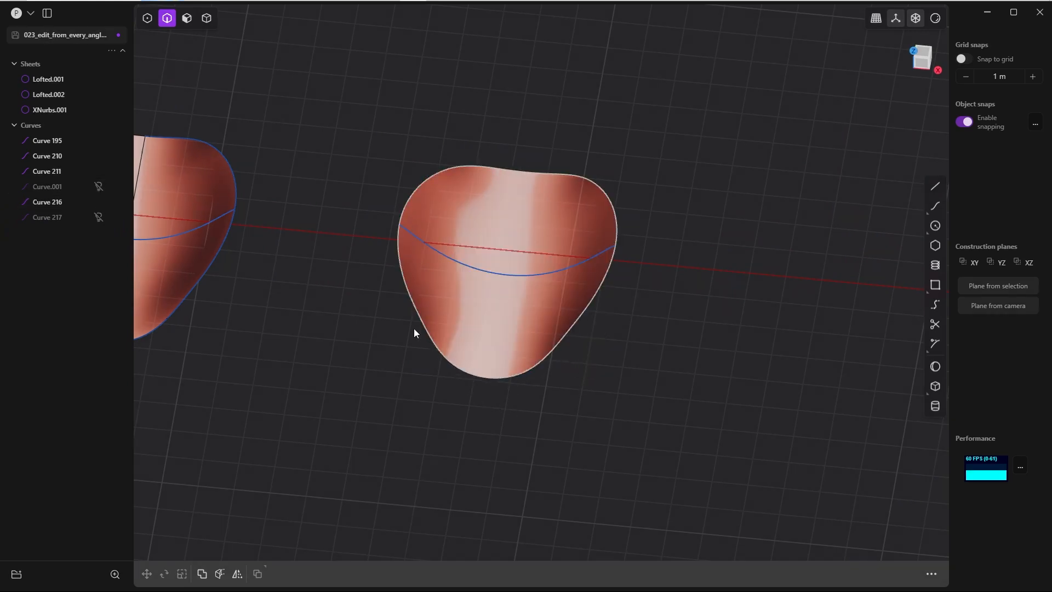
{"action": "mouse_move", "coordinate": [544, 365]}
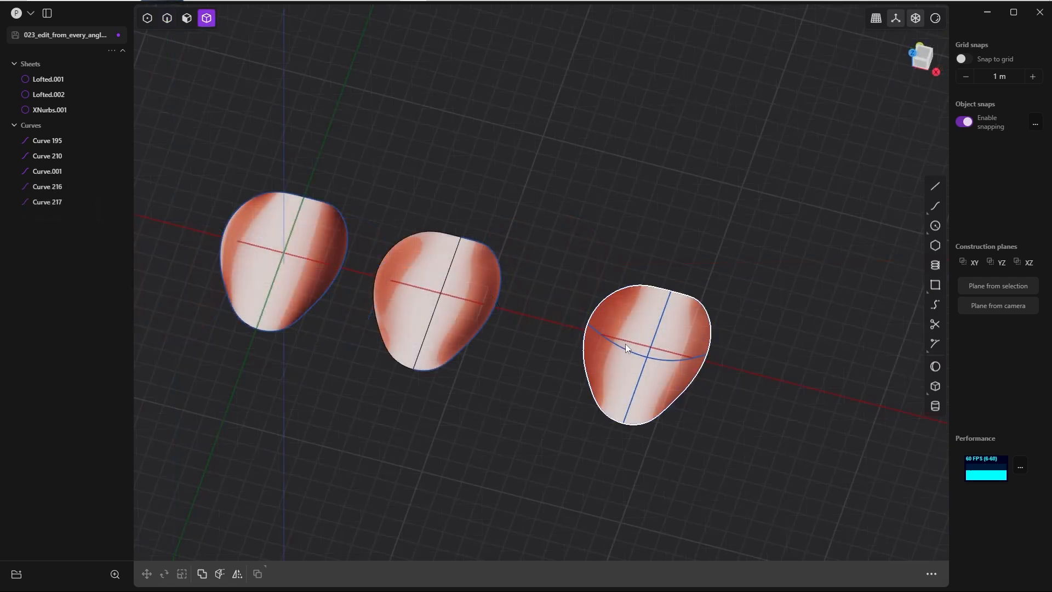
{"action": "mouse_move", "coordinate": [607, 391]}
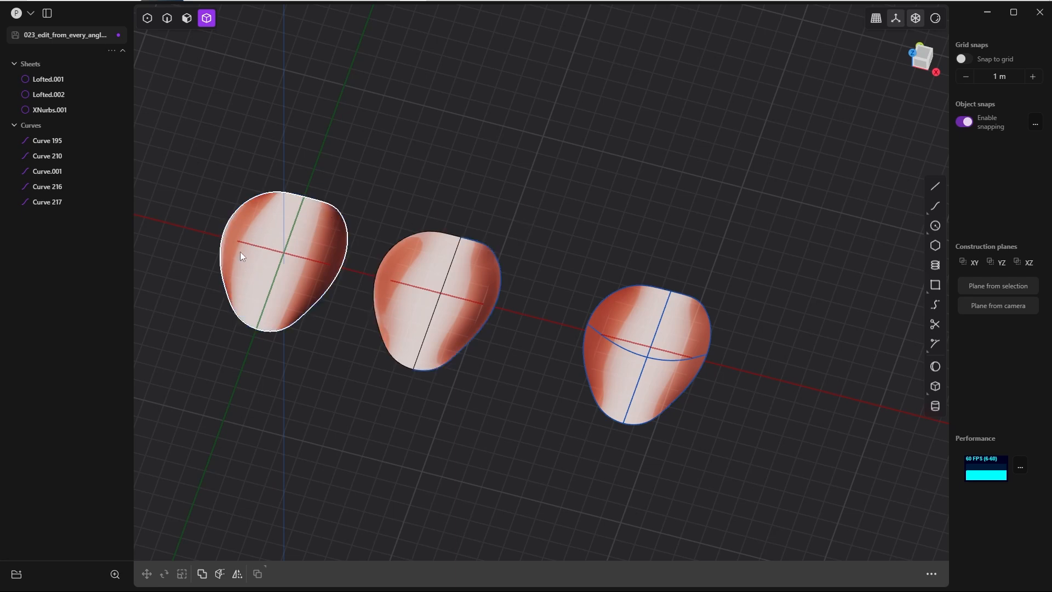
{"action": "mouse_move", "coordinate": [308, 289]}
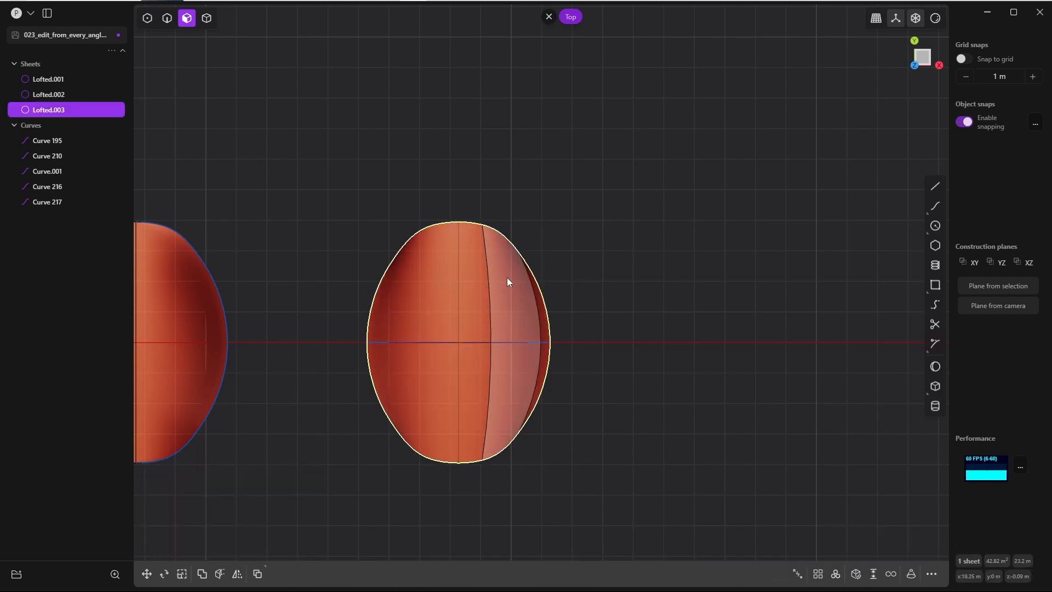
{"action": "mouse_move", "coordinate": [510, 281]}
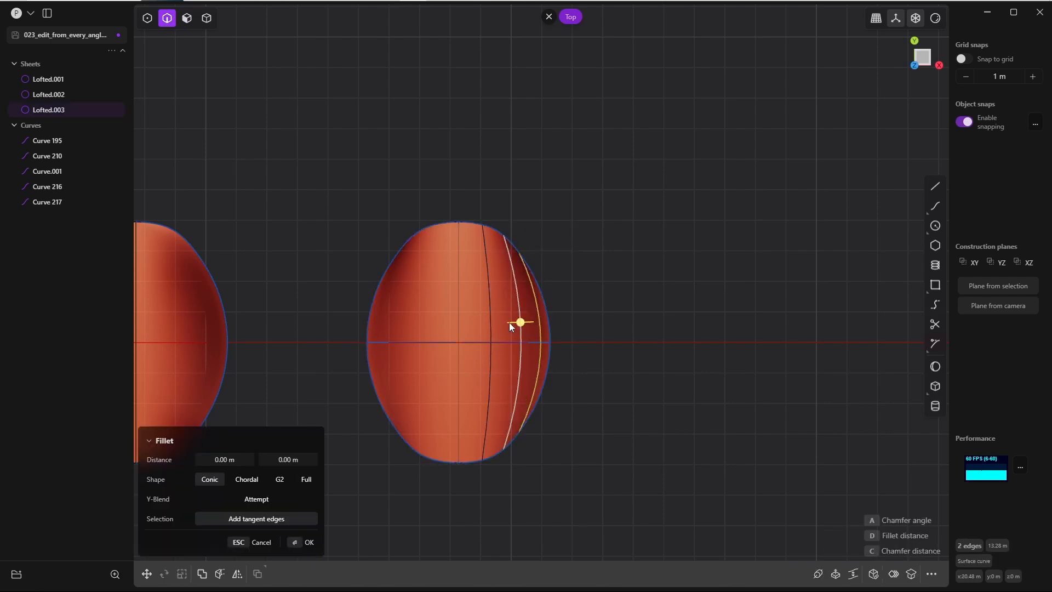
Extract three isoparam curves from Lofted.003 and mirror them into Curves 235–240
{"action": "left_click", "coordinate": [308, 542]}
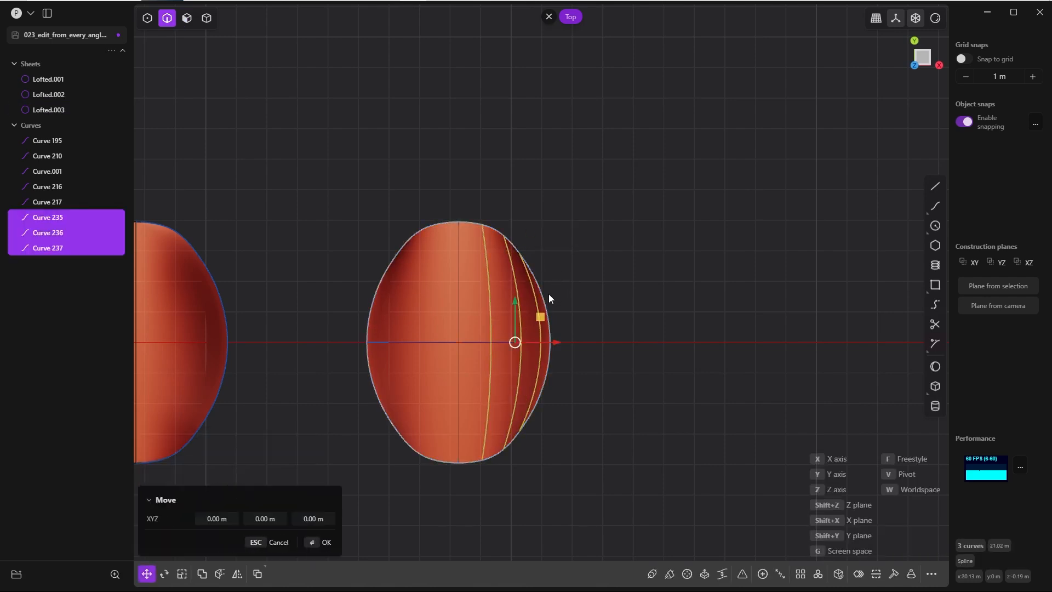
{"action": "left_click", "coordinate": [236, 574]}
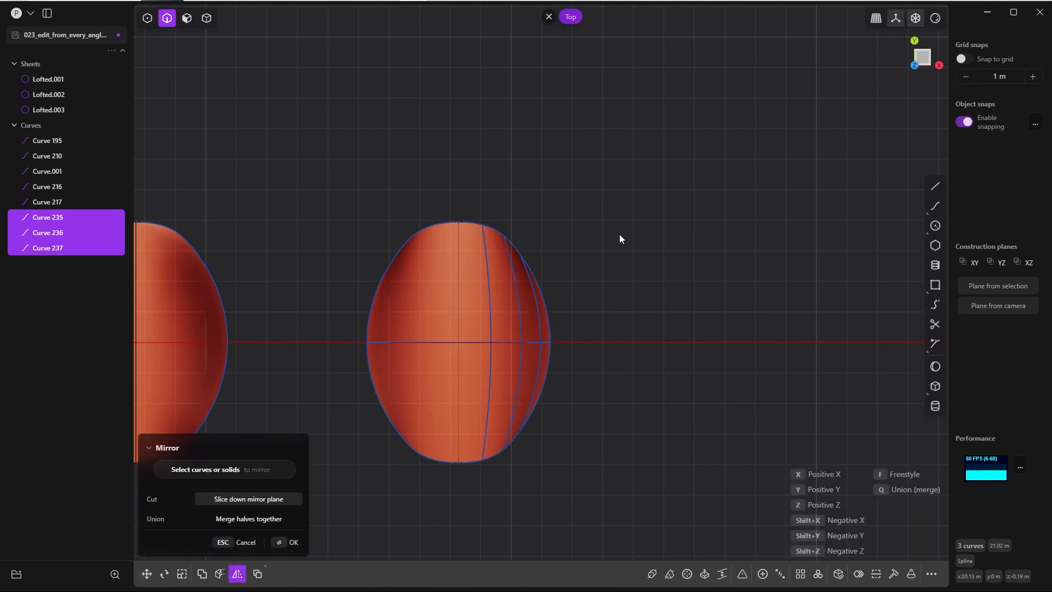
{"action": "mouse_move", "coordinate": [468, 342]}
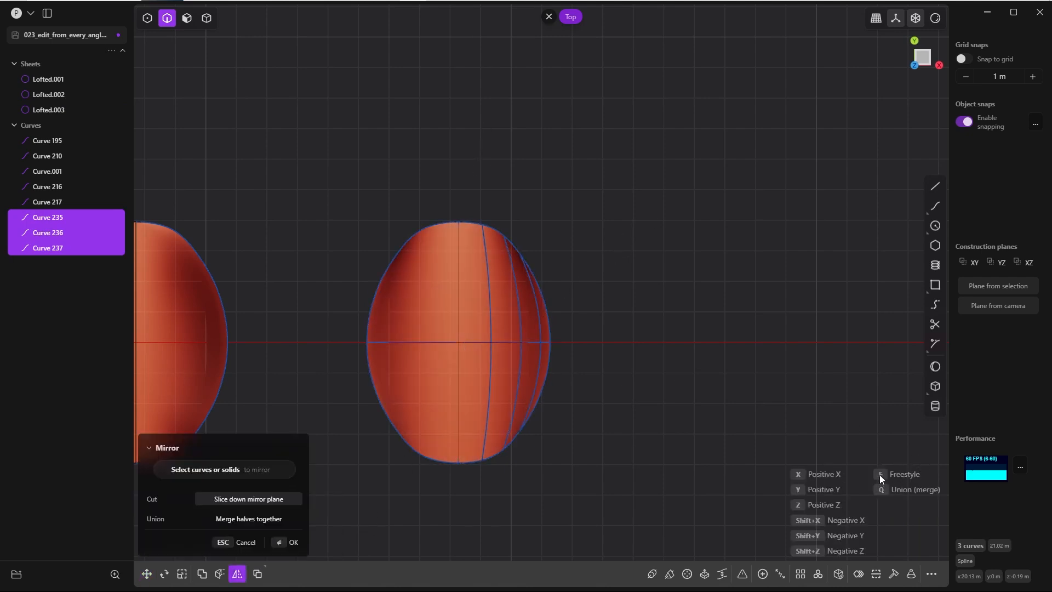
{"action": "mouse_move", "coordinate": [458, 324]}
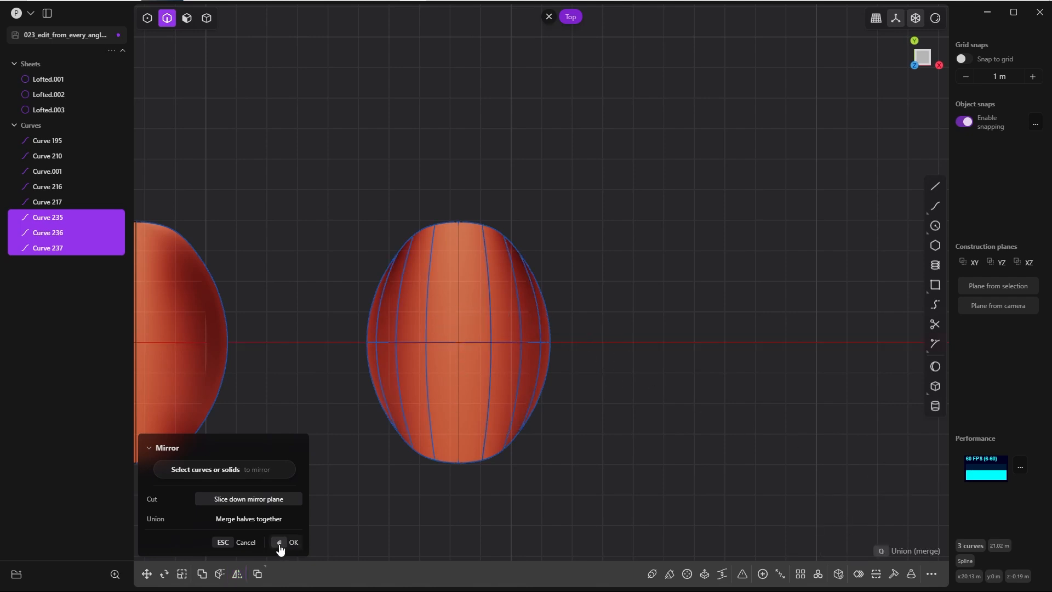
{"action": "left_click", "coordinate": [294, 542]}
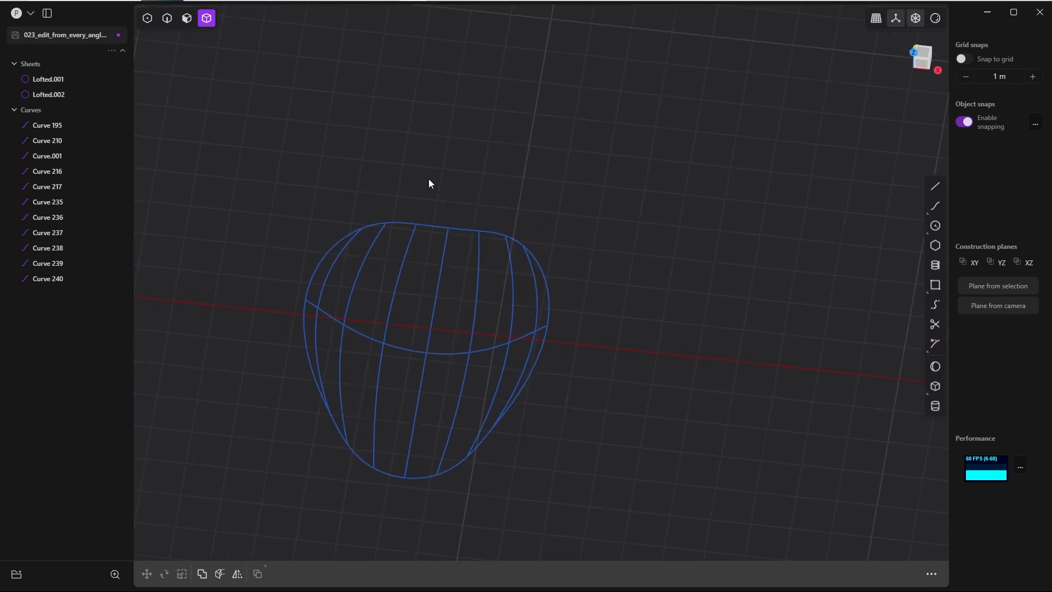
Build XNurbs.002 on boundary Curve.001, guided by the mirrored vertical and horizontal curves
{"action": "left_click", "coordinate": [167, 18]}
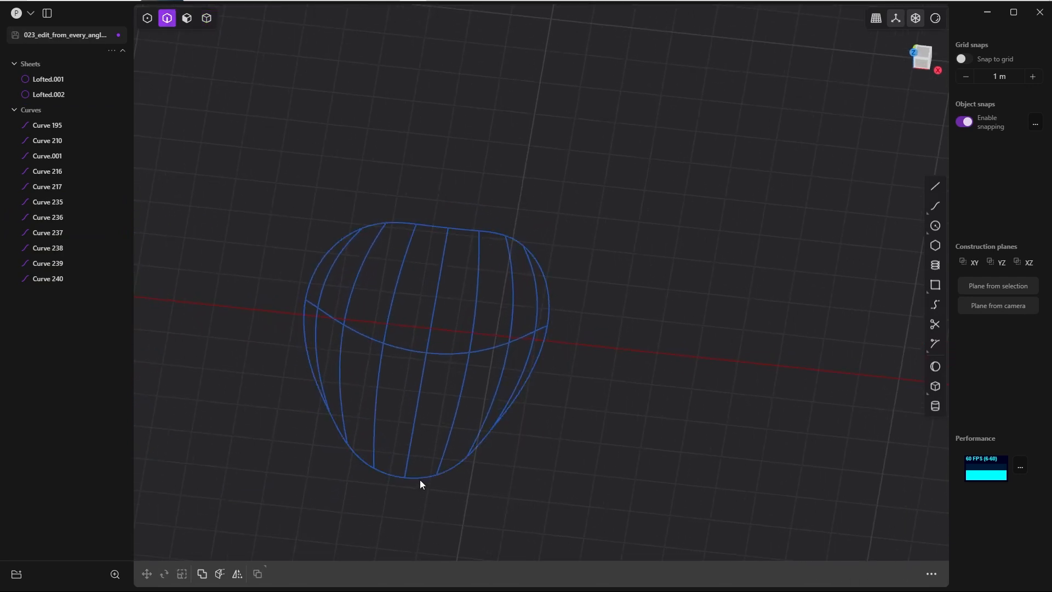
{"action": "left_click", "coordinate": [47, 155]}
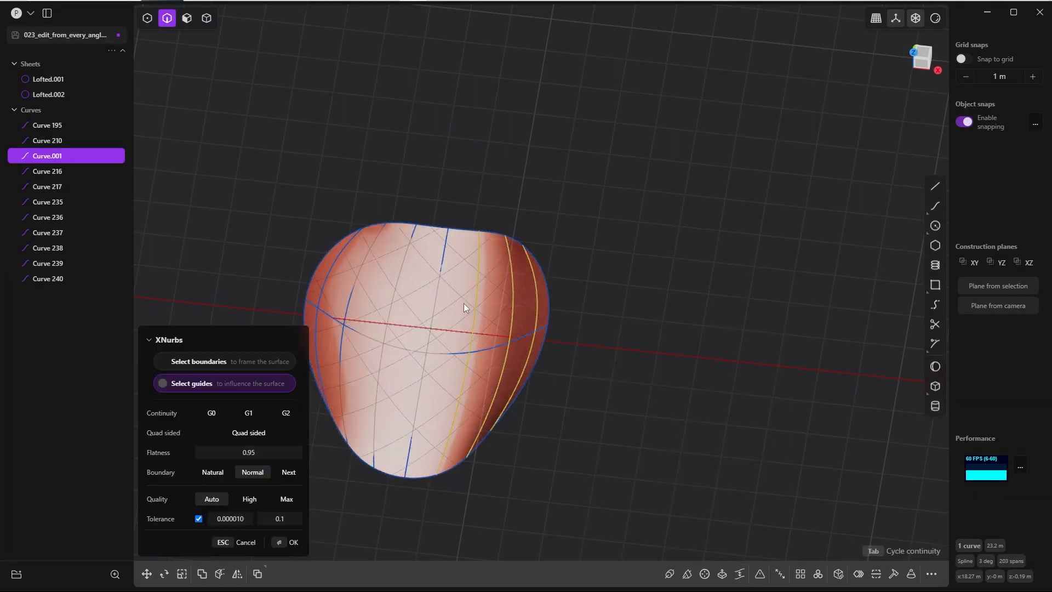
{"action": "left_click", "coordinate": [369, 336]}
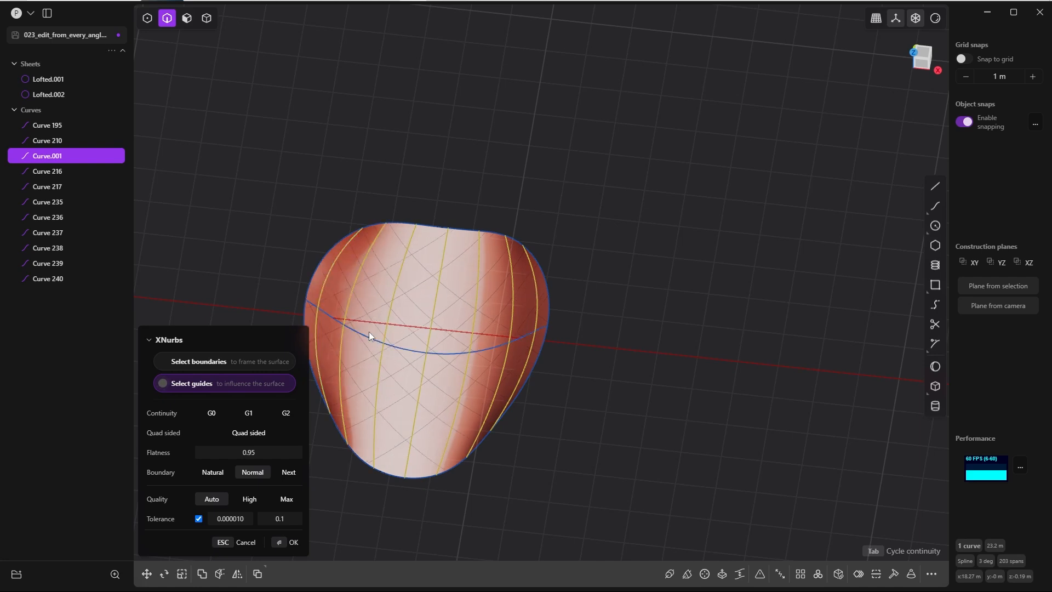
{"action": "left_click", "coordinate": [369, 335]}
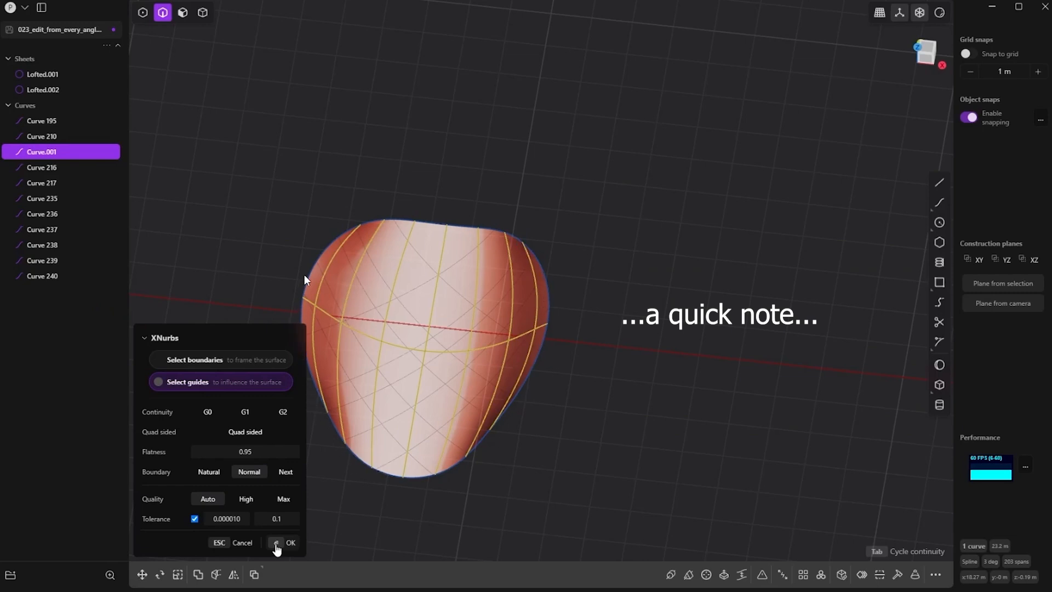
{"action": "mouse_move", "coordinate": [524, 245]}
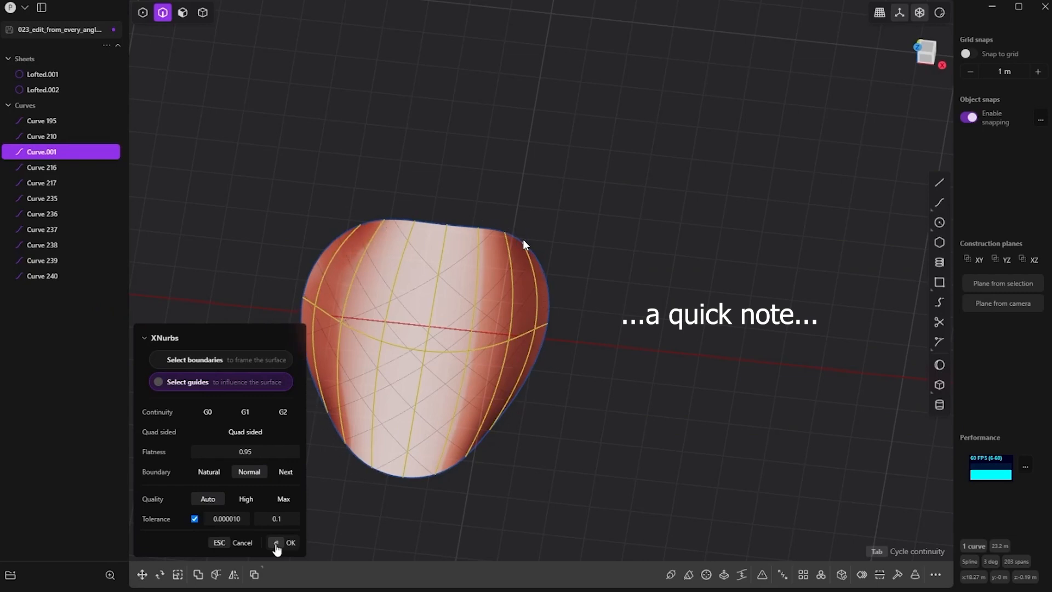
{"action": "mouse_move", "coordinate": [503, 258]}
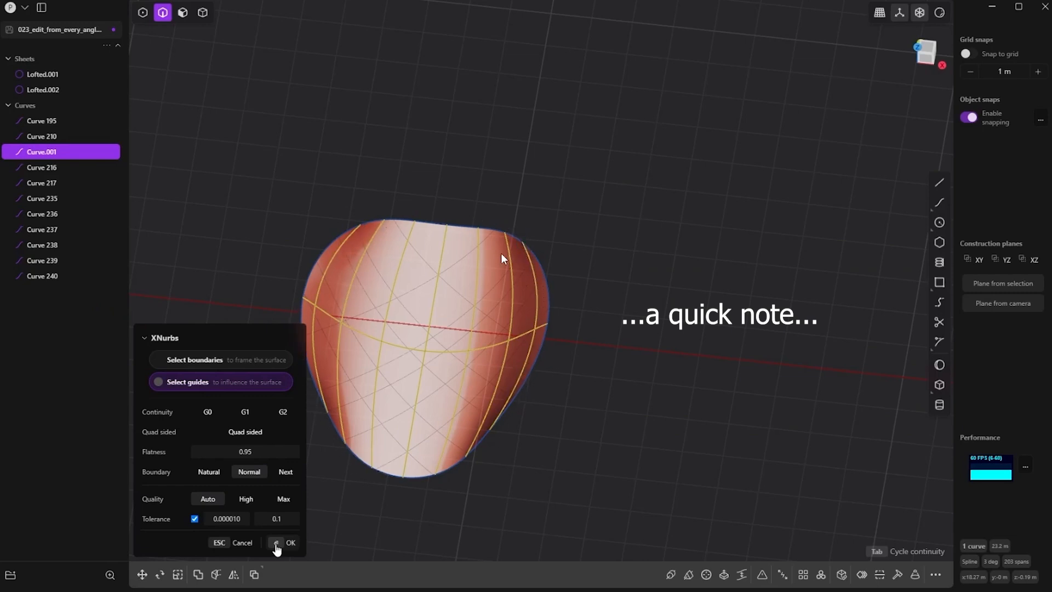
{"action": "mouse_move", "coordinate": [463, 268]}
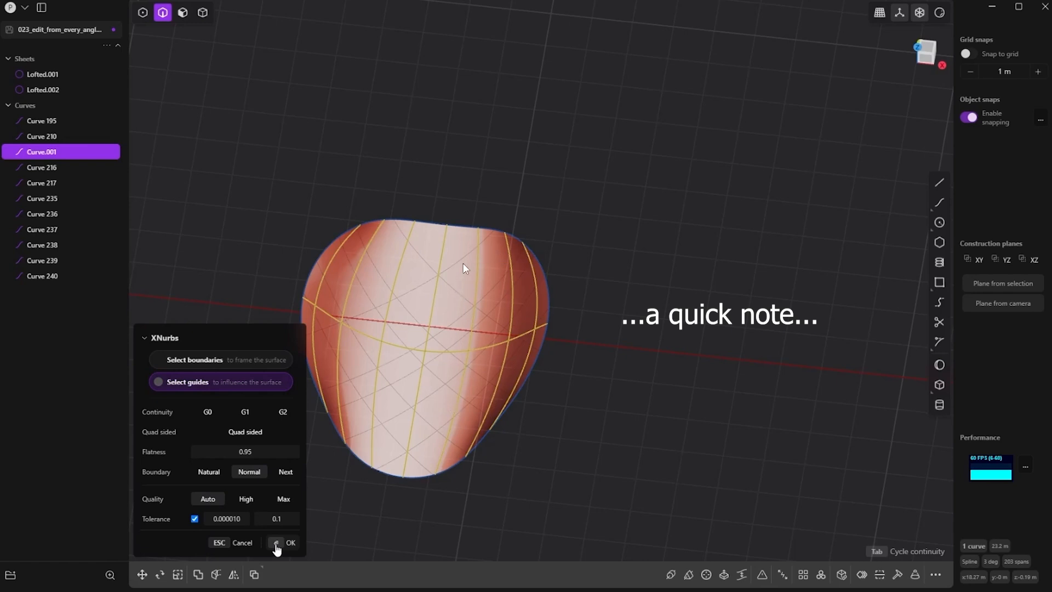
{"action": "mouse_move", "coordinate": [482, 231]}
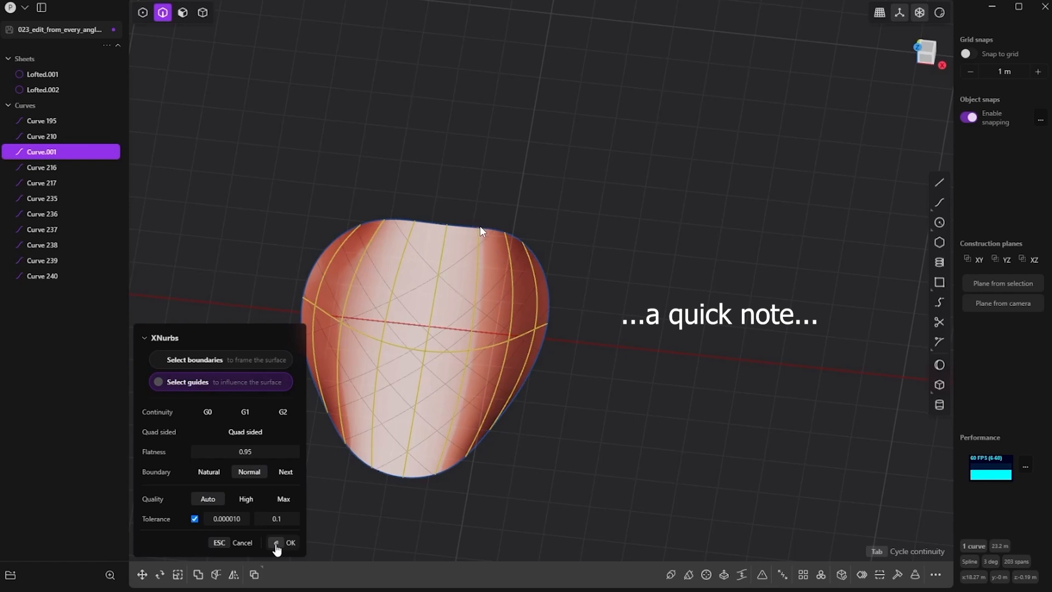
{"action": "mouse_move", "coordinate": [403, 207]}
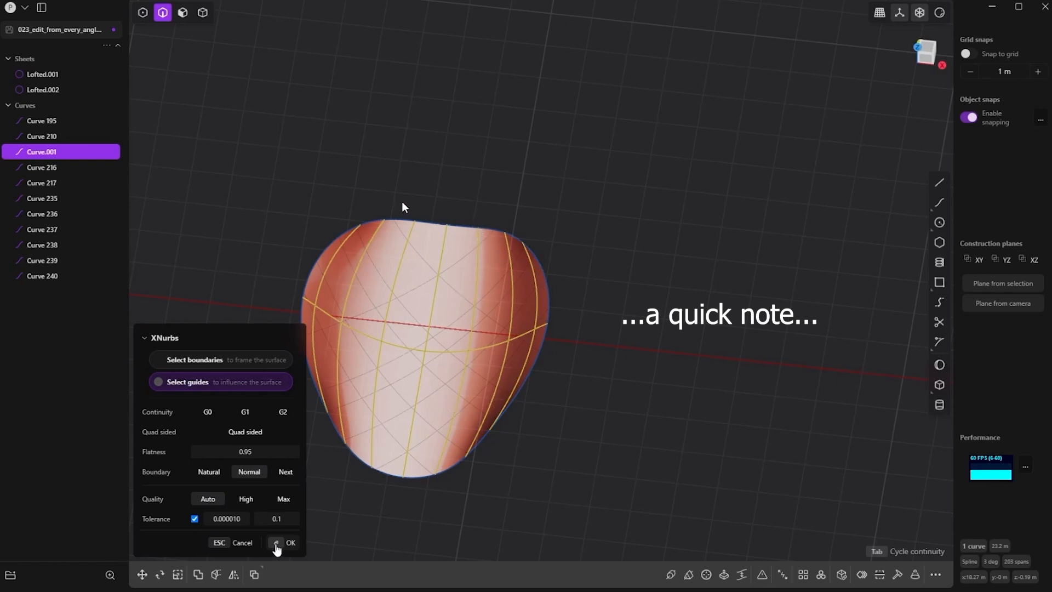
{"action": "mouse_move", "coordinate": [523, 391]}
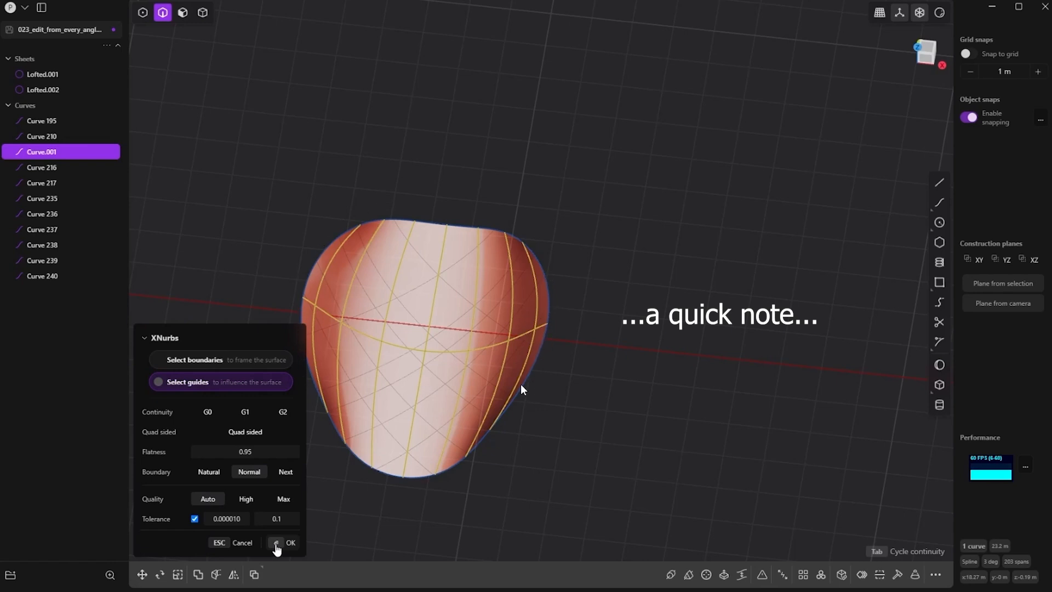
{"action": "mouse_move", "coordinate": [324, 248]}
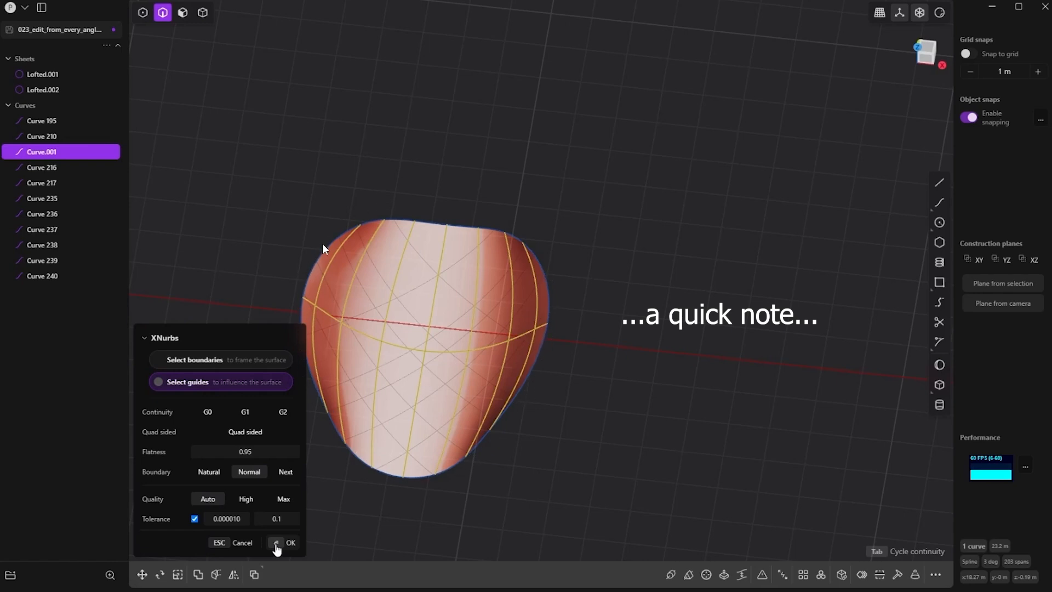
{"action": "mouse_move", "coordinate": [292, 522]}
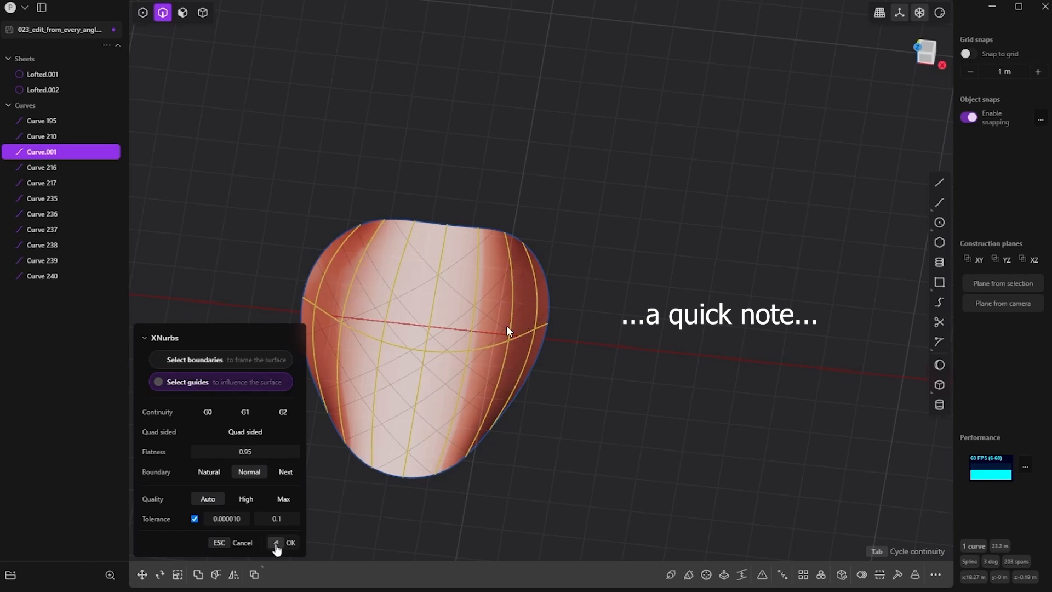
{"action": "mouse_move", "coordinate": [329, 357]}
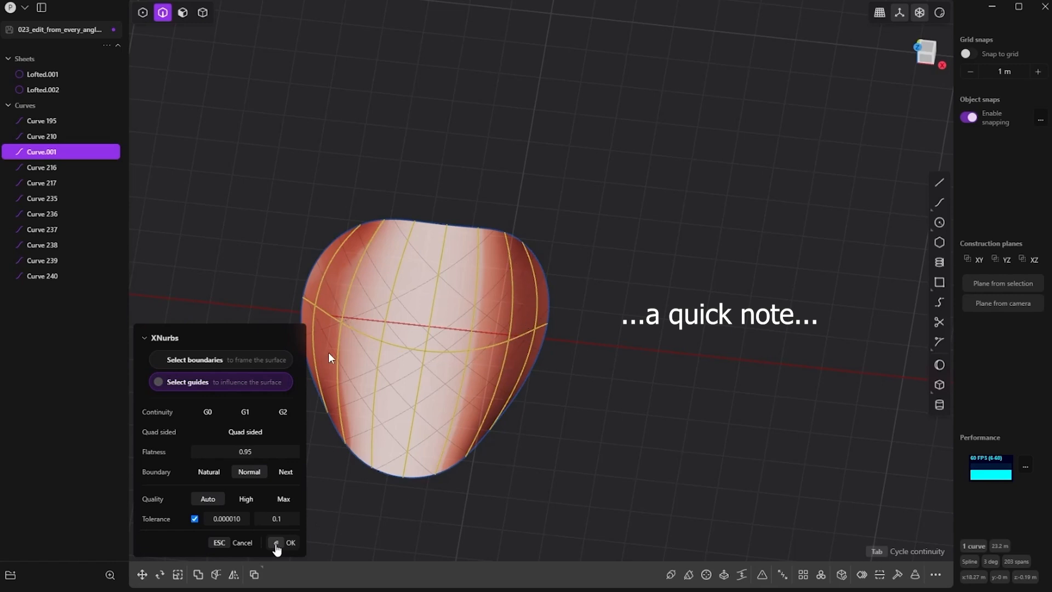
{"action": "mouse_move", "coordinate": [485, 403]}
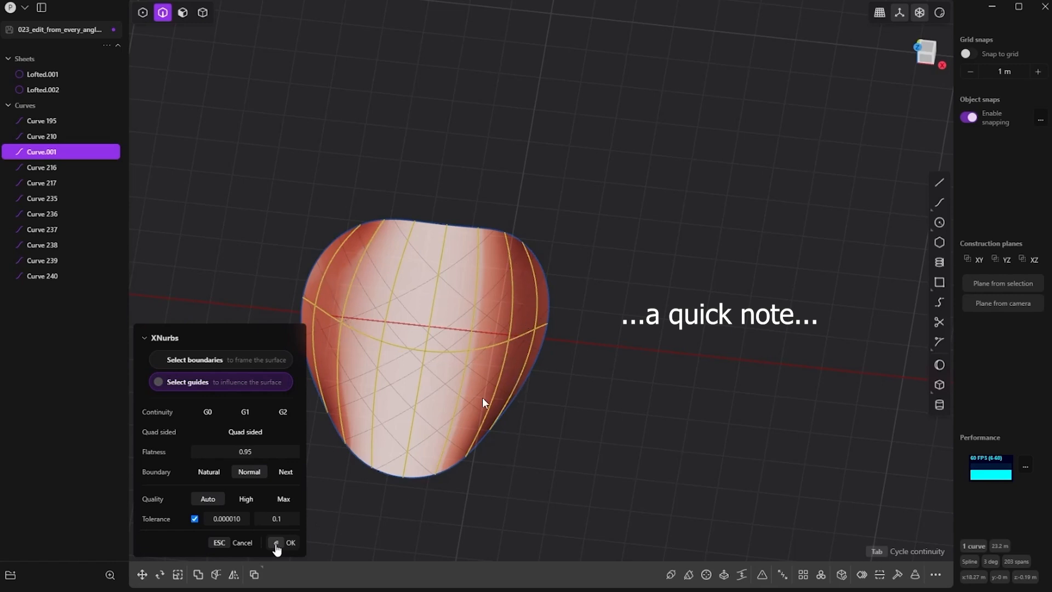
{"action": "left_click", "coordinate": [290, 542]}
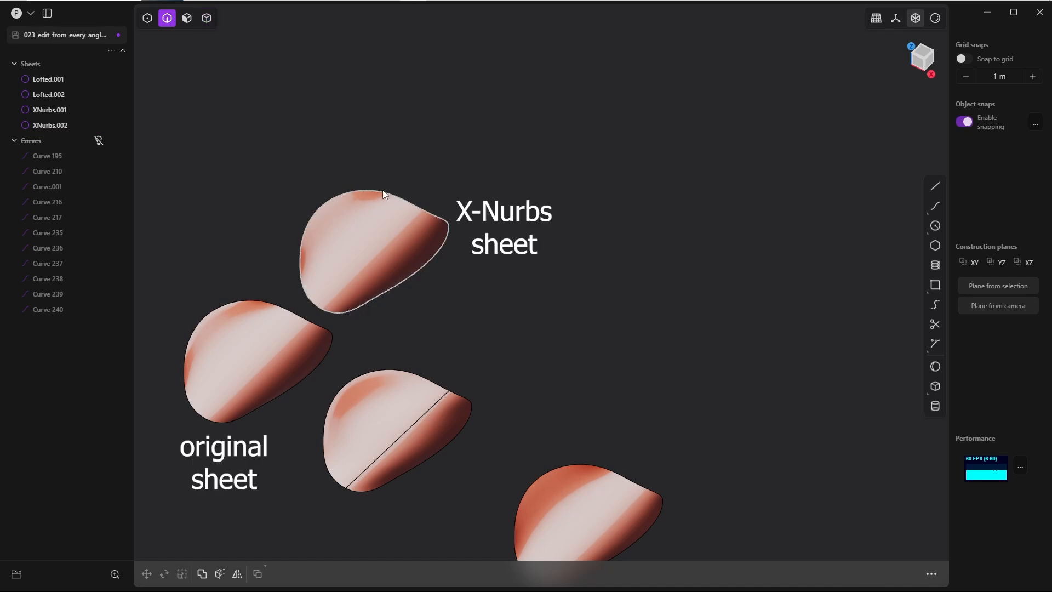
{"action": "mouse_move", "coordinate": [325, 204]}
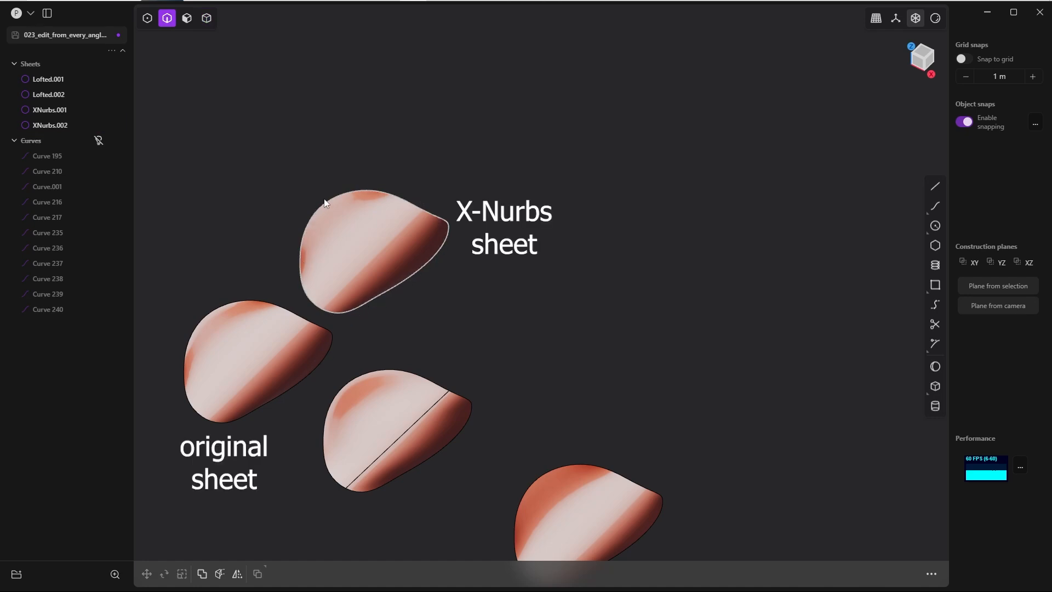
{"action": "mouse_move", "coordinate": [425, 225]}
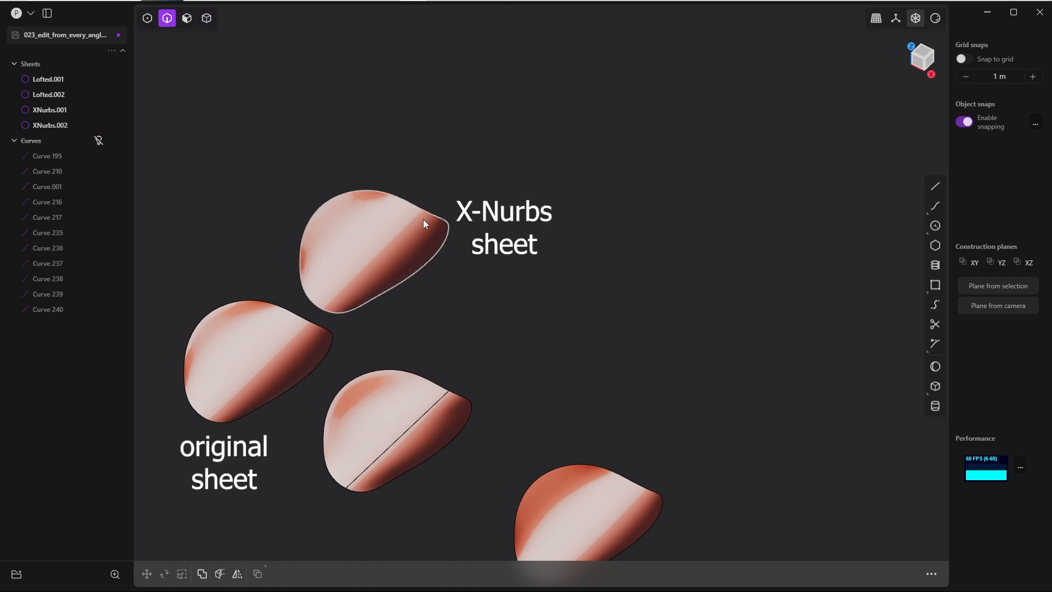